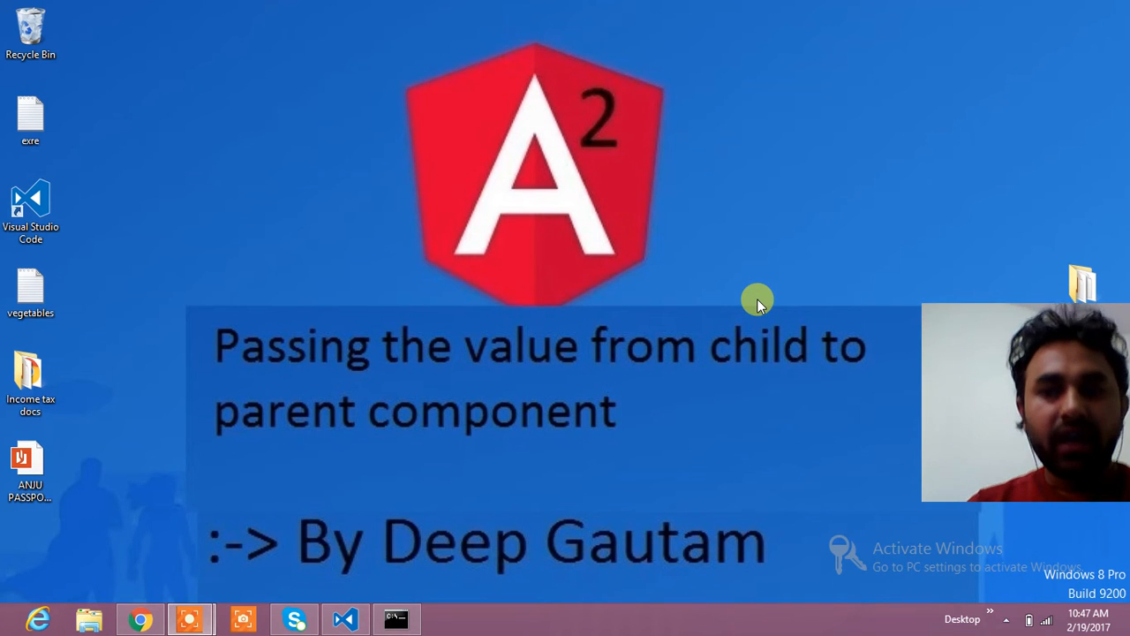
mouse_move(618, 276)
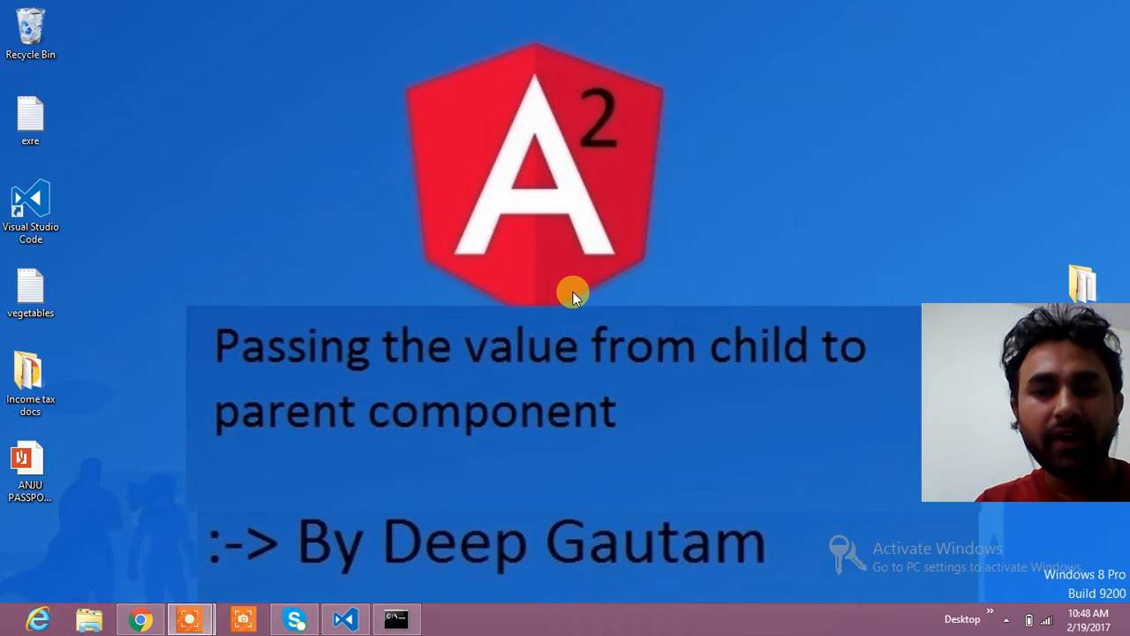
mouse_move(534, 304)
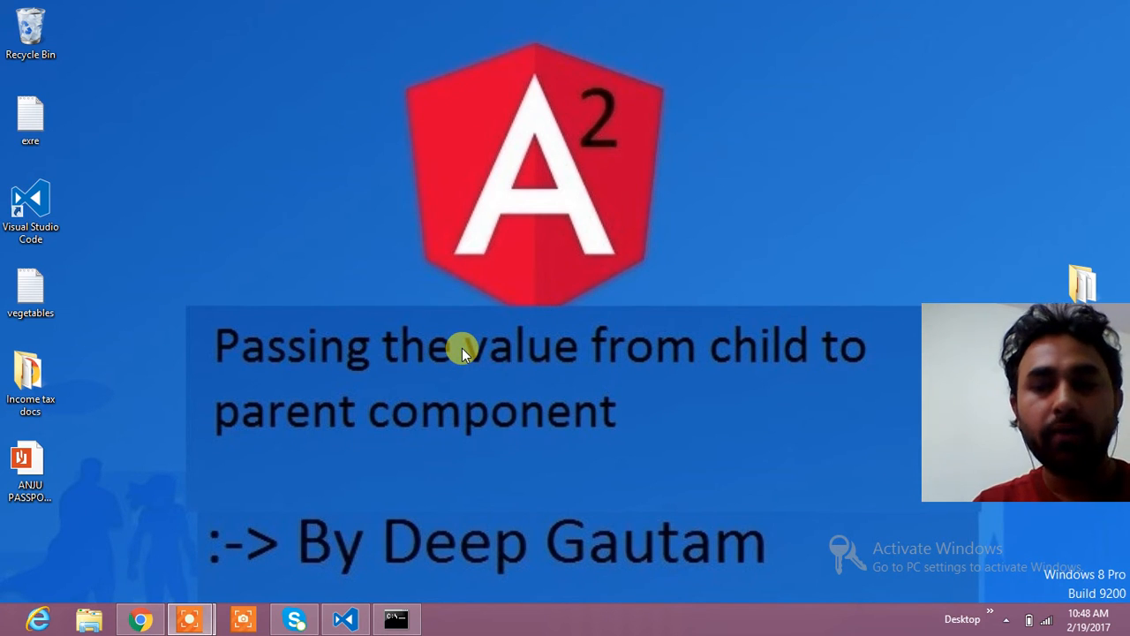
mouse_move(282, 543)
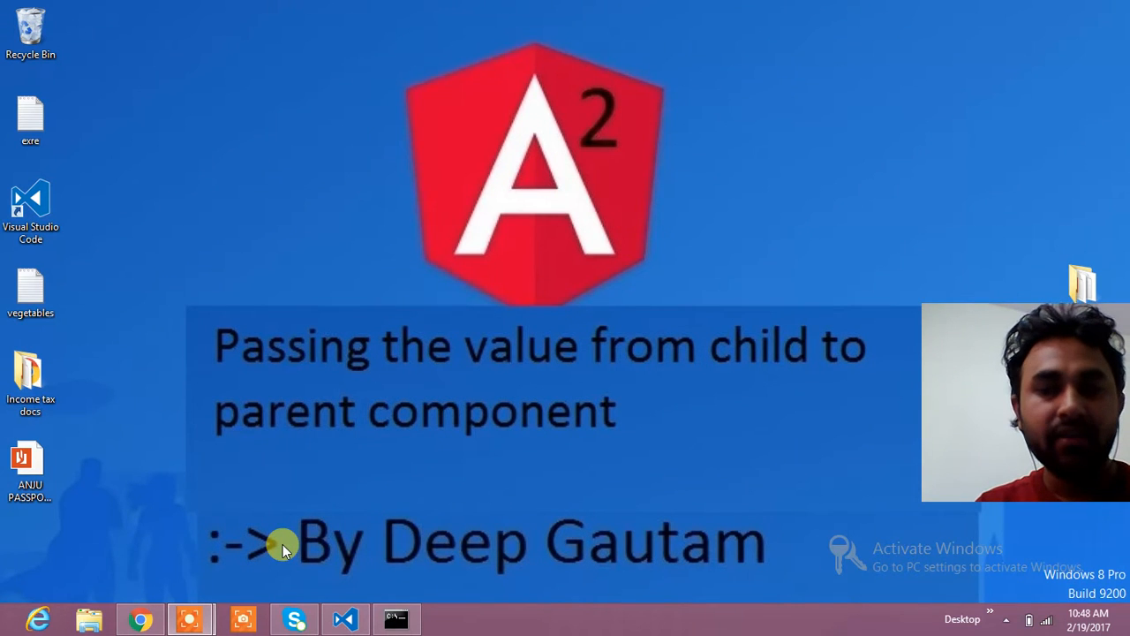
mouse_move(300, 521)
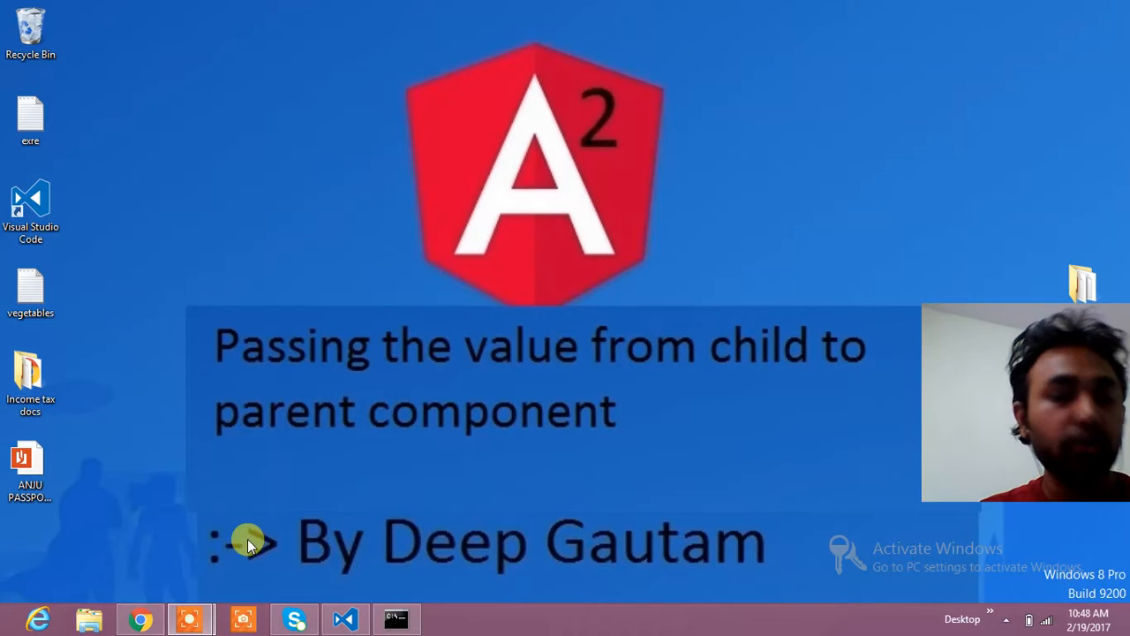
Bring up the tutorial notes in Chrome and set the 'Steps to do this' list to 18-point text.
click(139, 618)
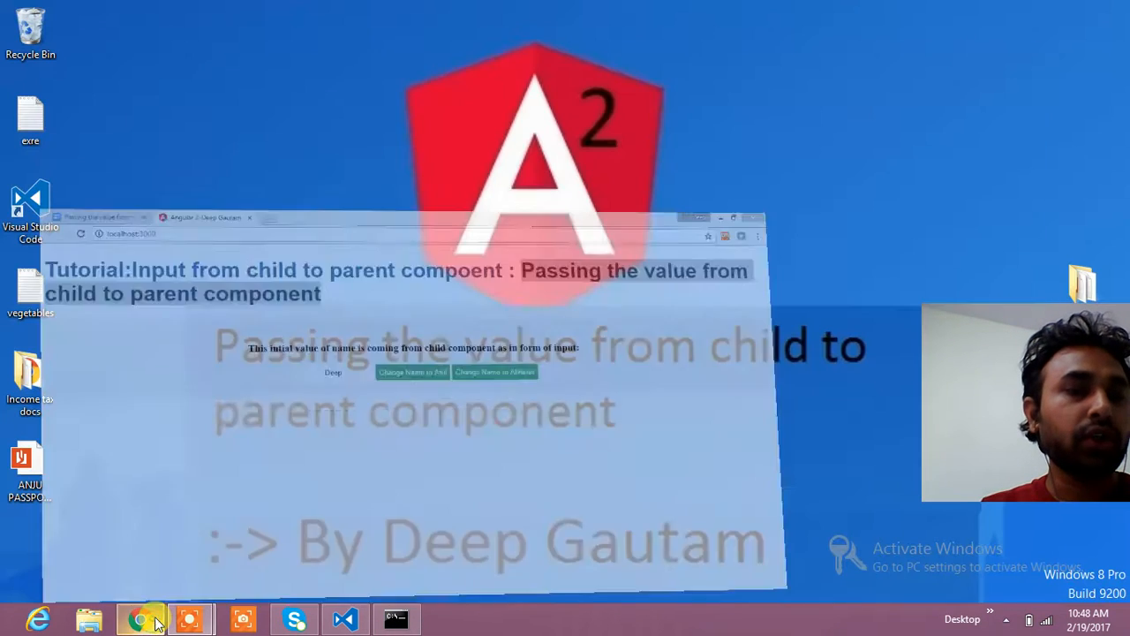
click(139, 618)
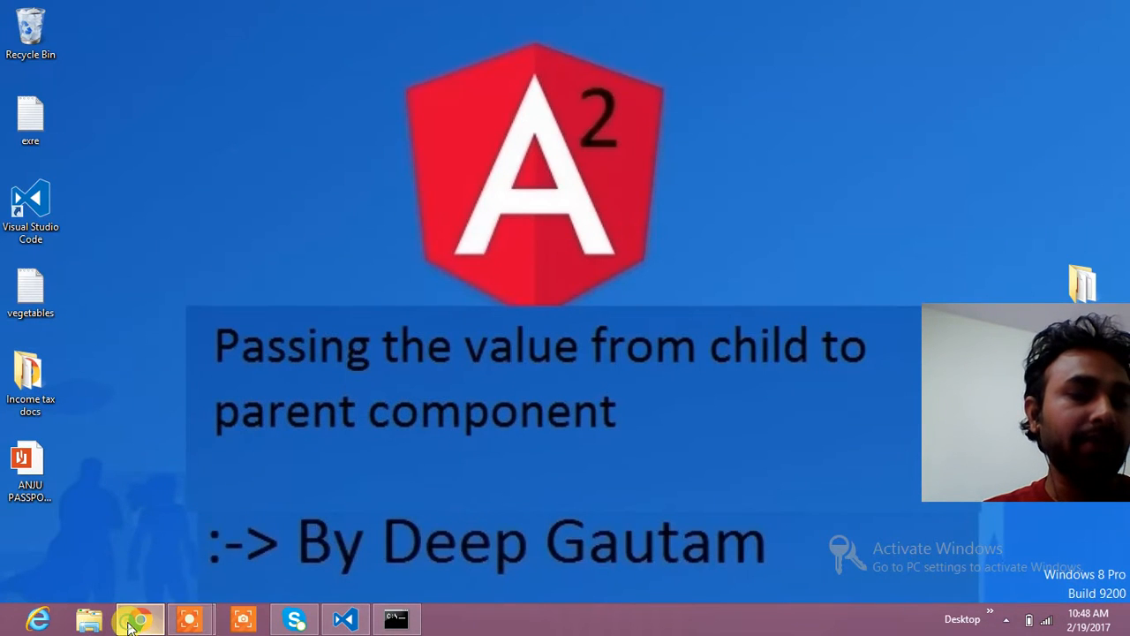
click(138, 618)
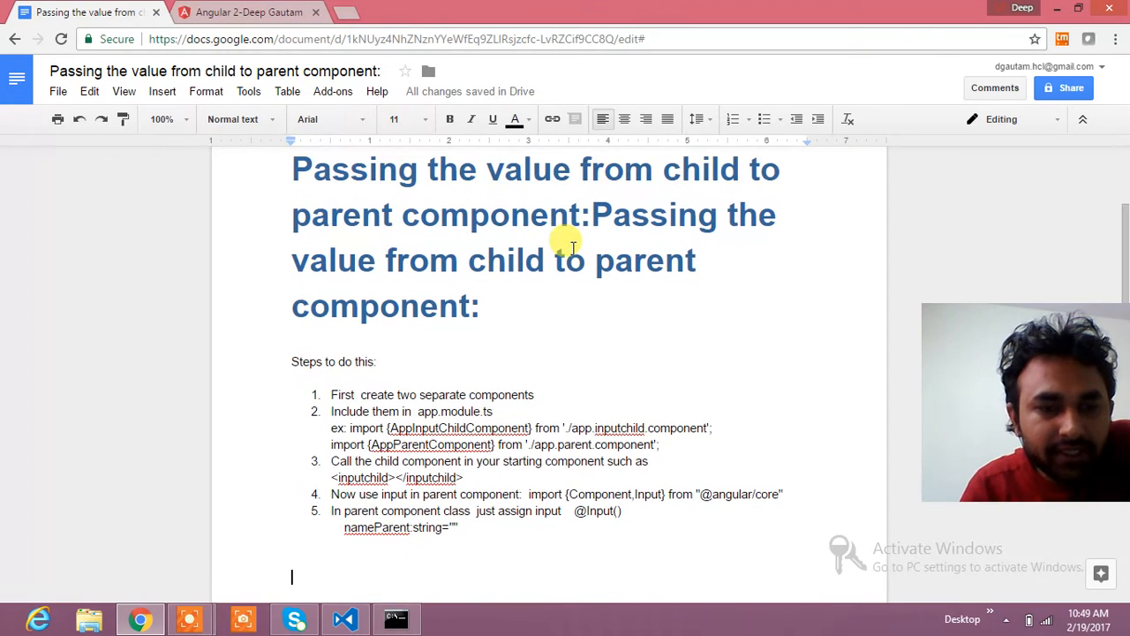
scroll(down, 3)
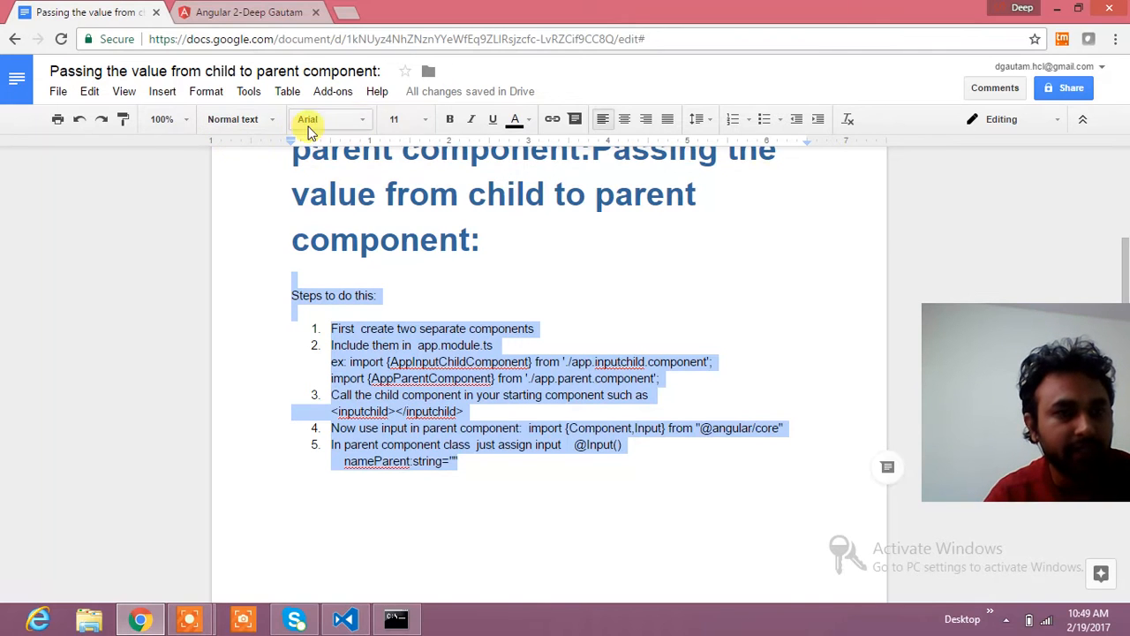
click(393, 120)
text(18)
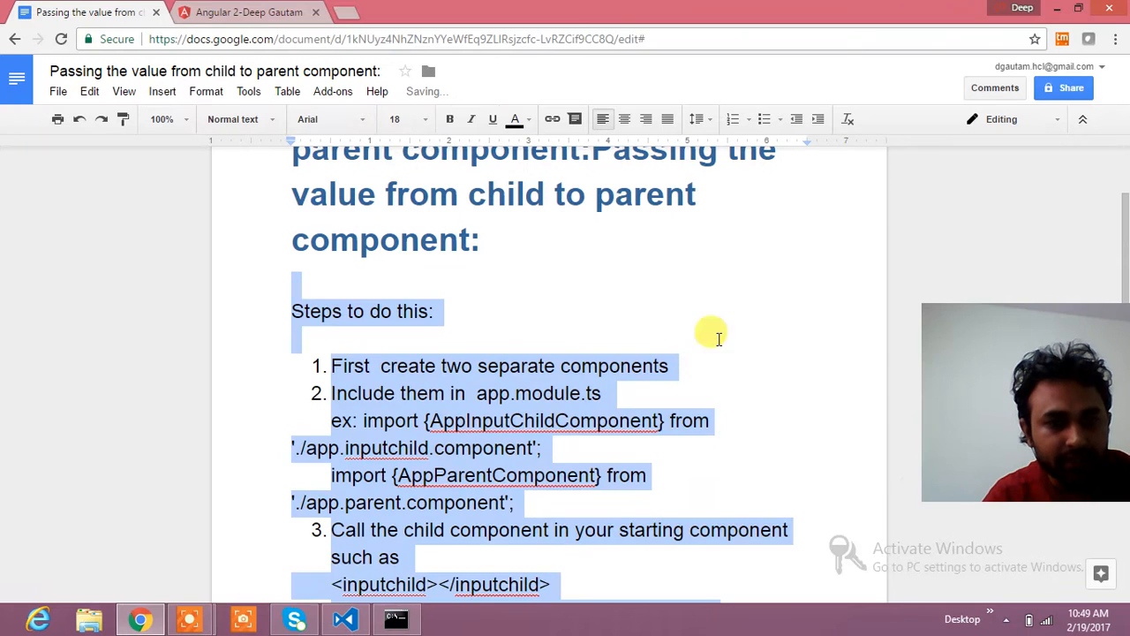
click(293, 339)
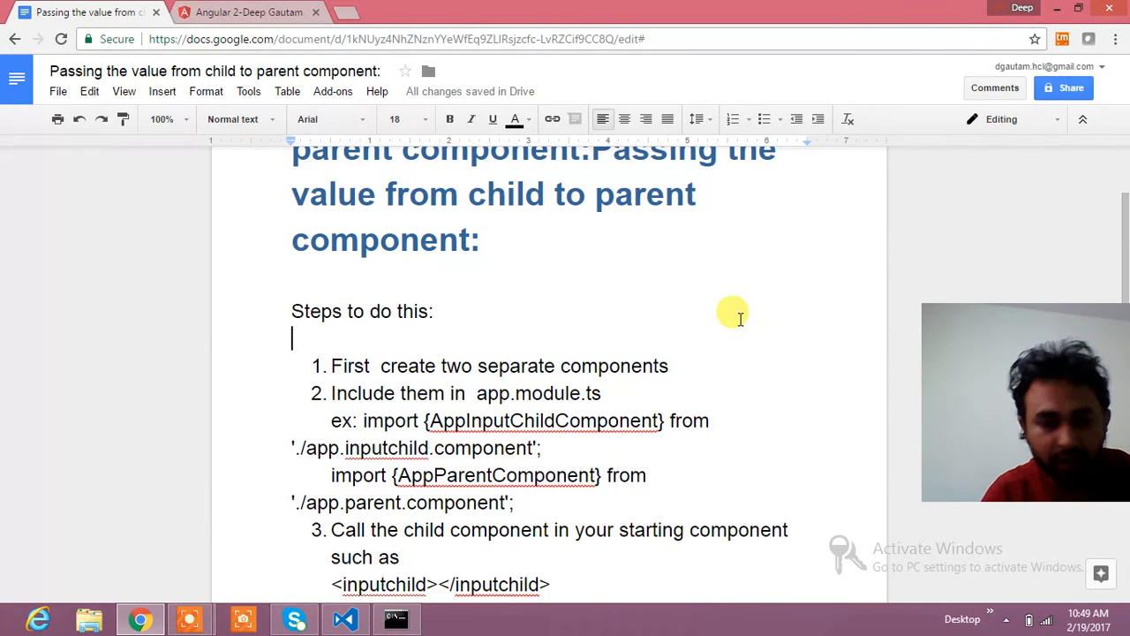
scroll(down, 3)
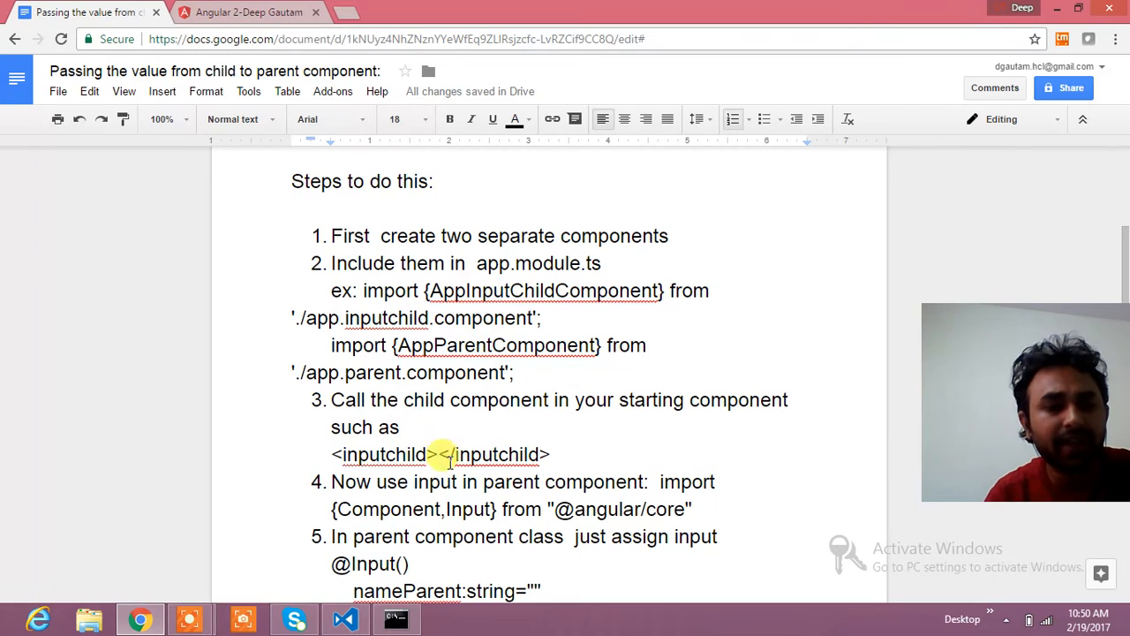
double_click(382, 454)
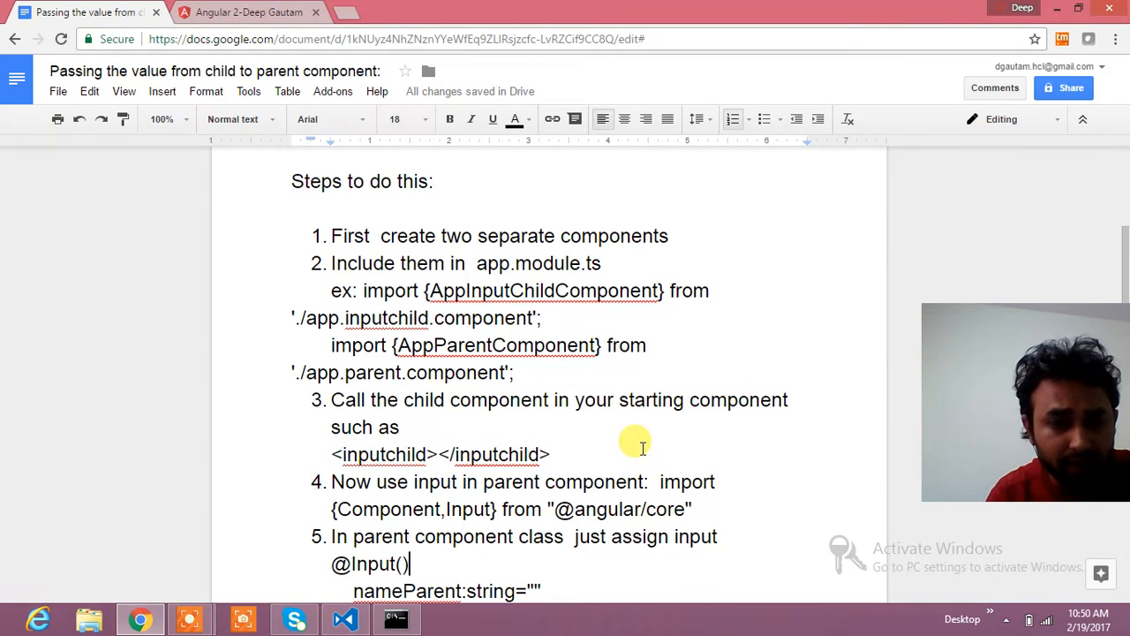
scroll(down, 3)
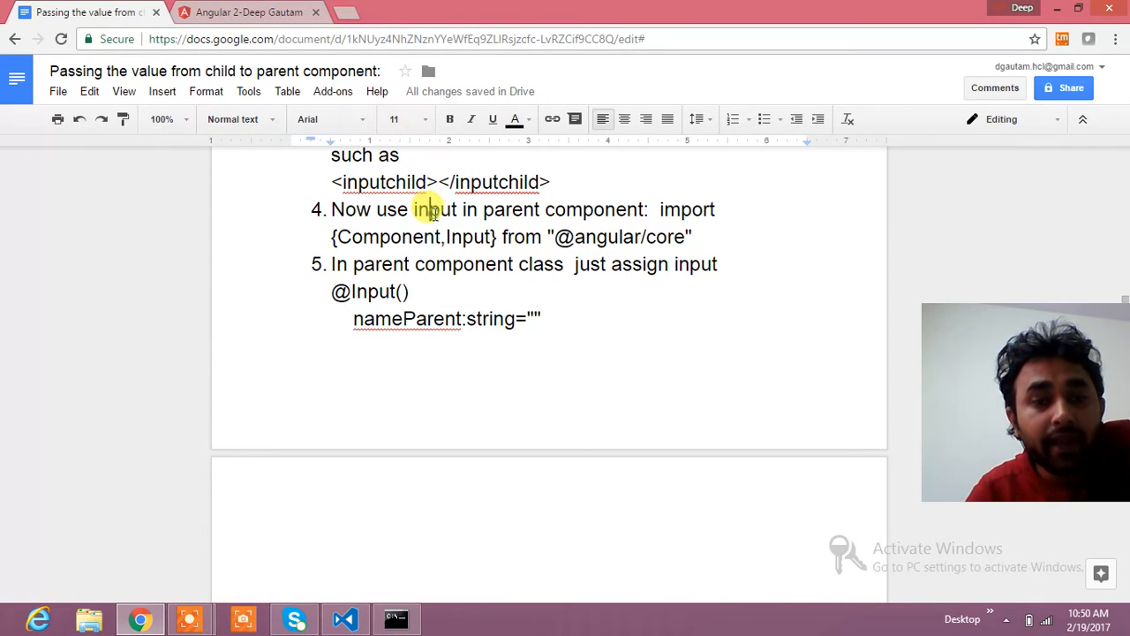
double_click(434, 210)
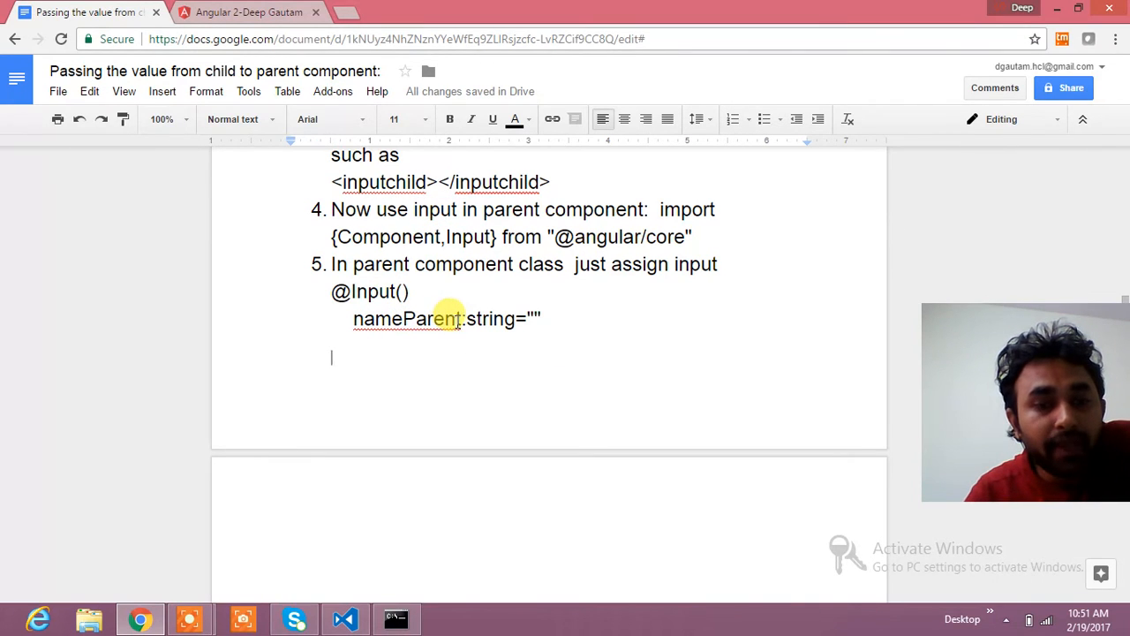
mouse_move(504, 344)
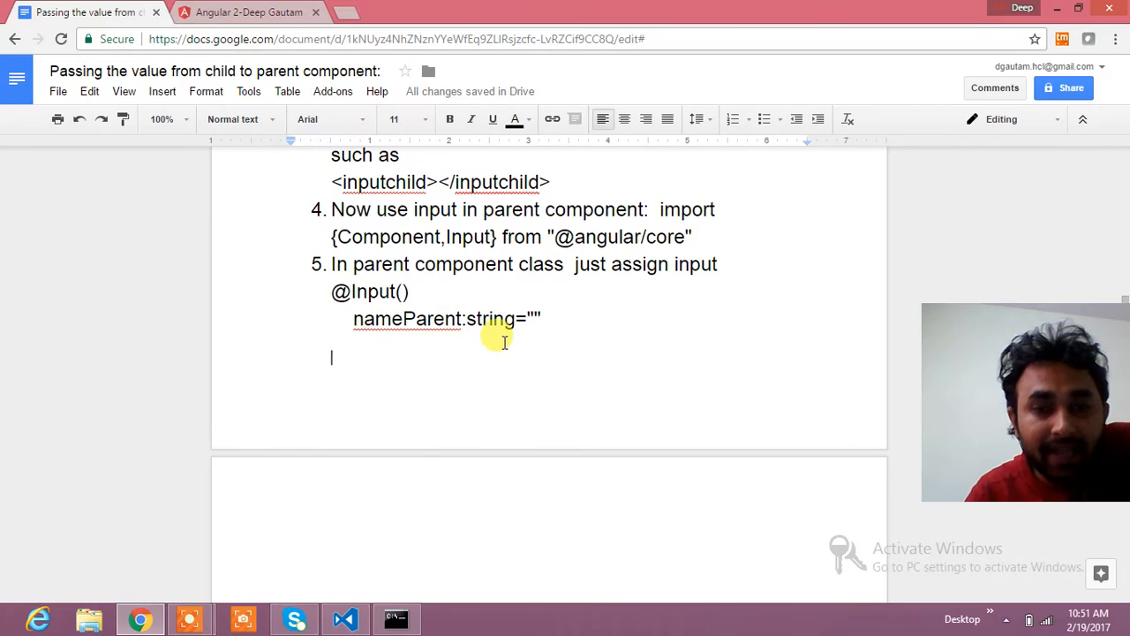
mouse_move(574, 343)
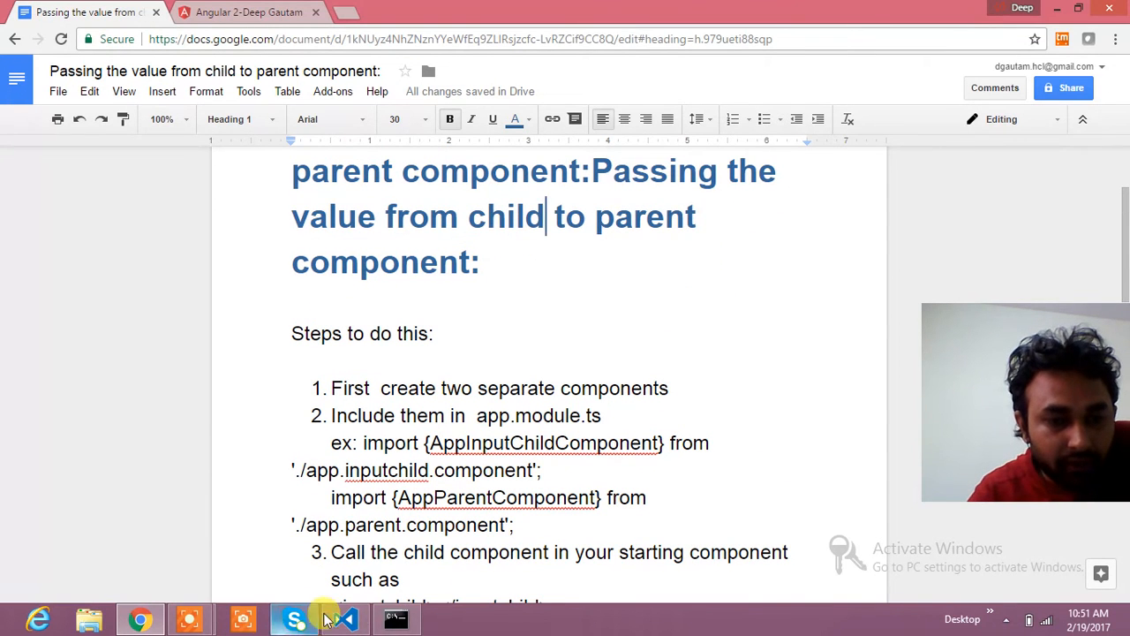
mouse_move(347, 619)
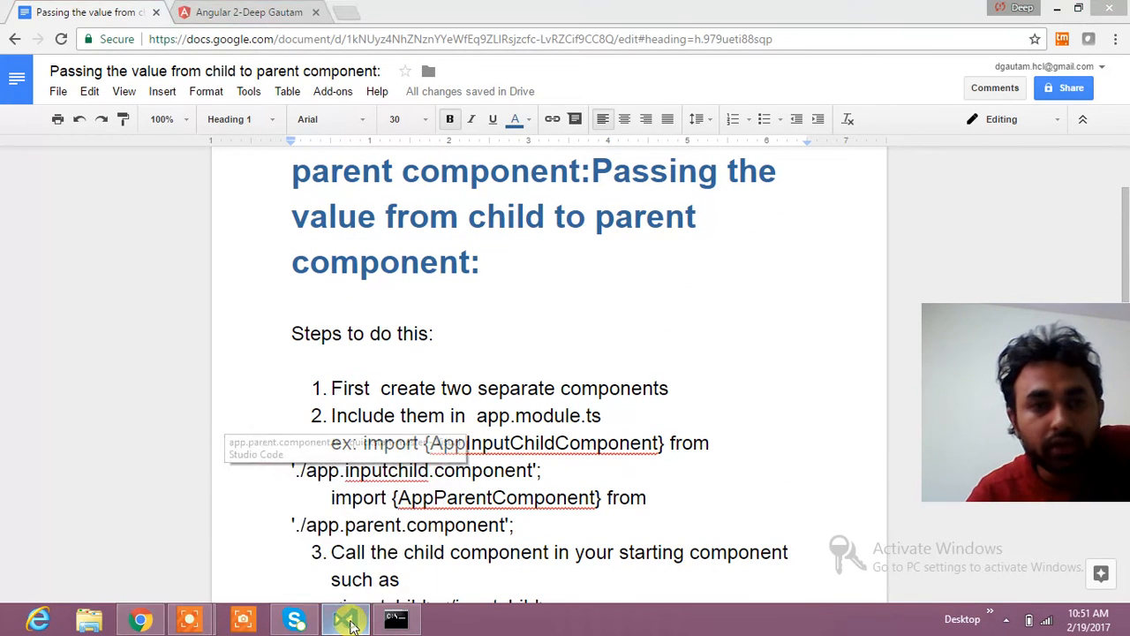
Review the inputchild and parent component files, then show the app.module.ts component imports.
click(345, 619)
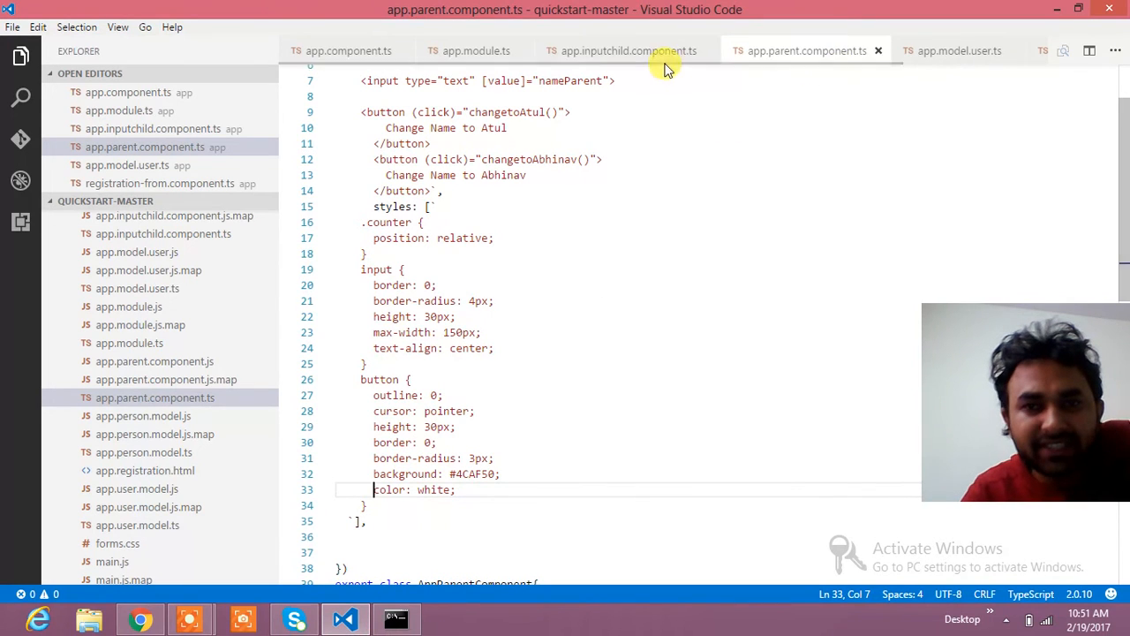
click(627, 50)
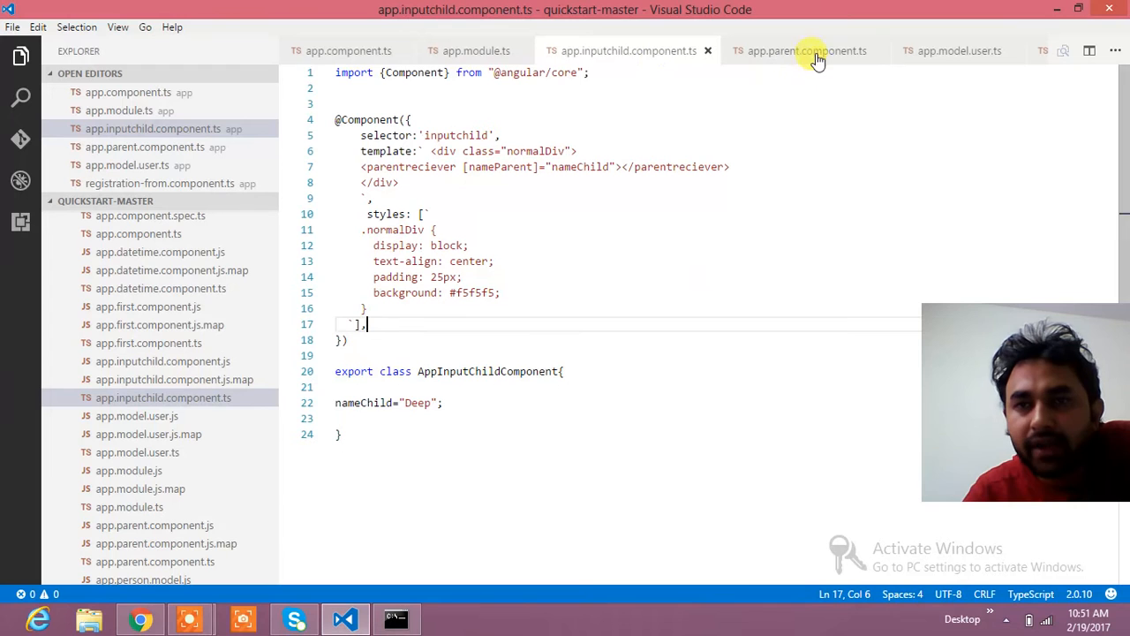
click(804, 50)
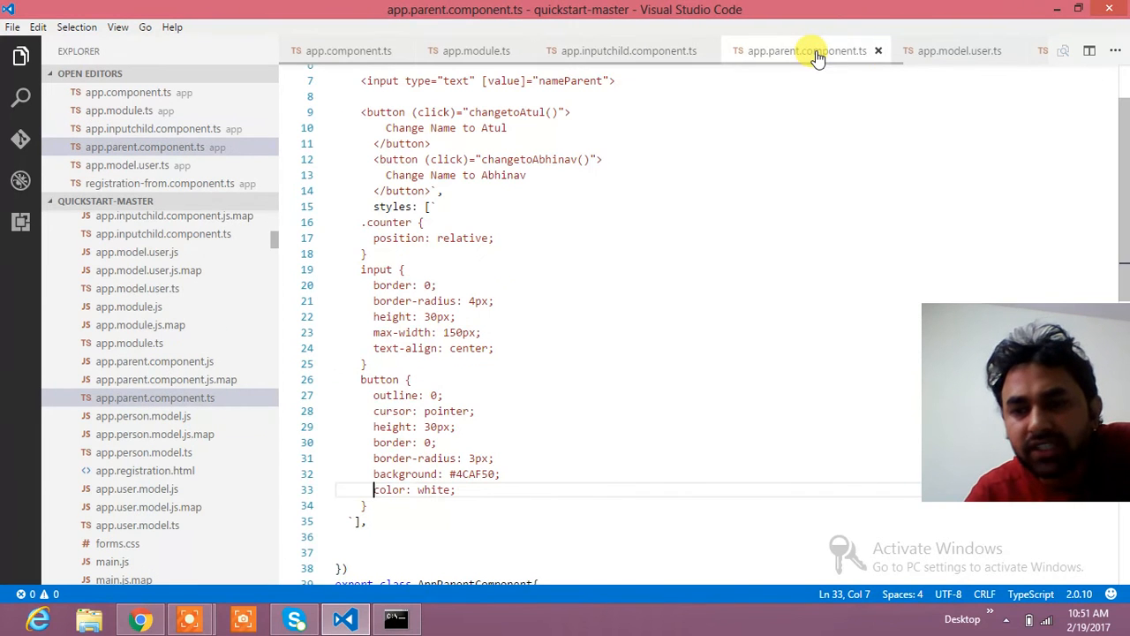
mouse_move(1068, 168)
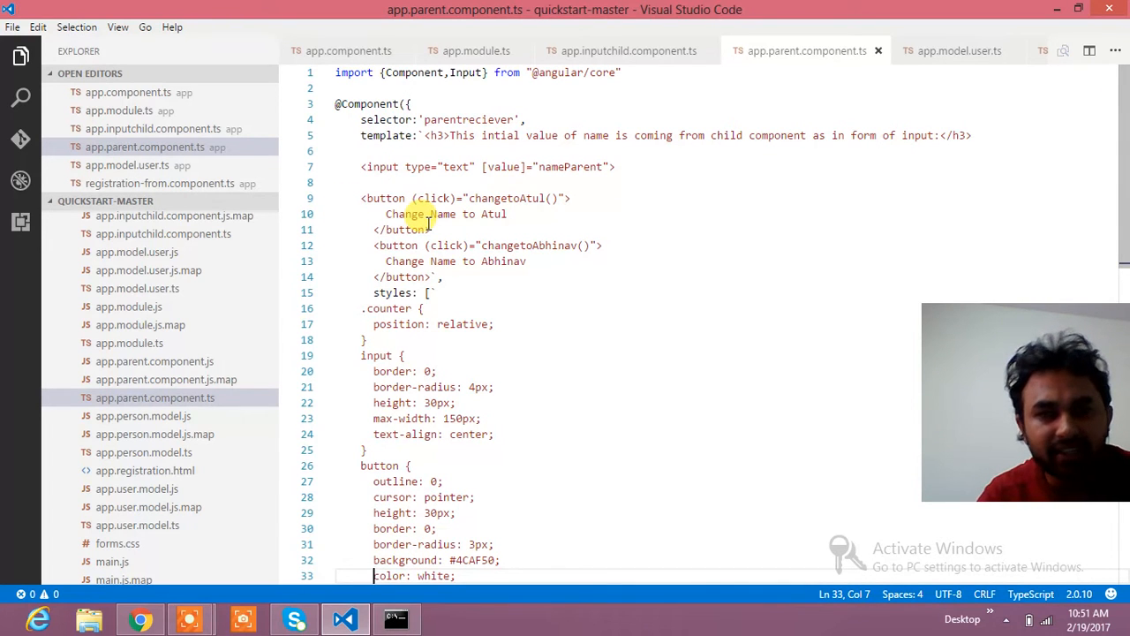
scroll(down, 3)
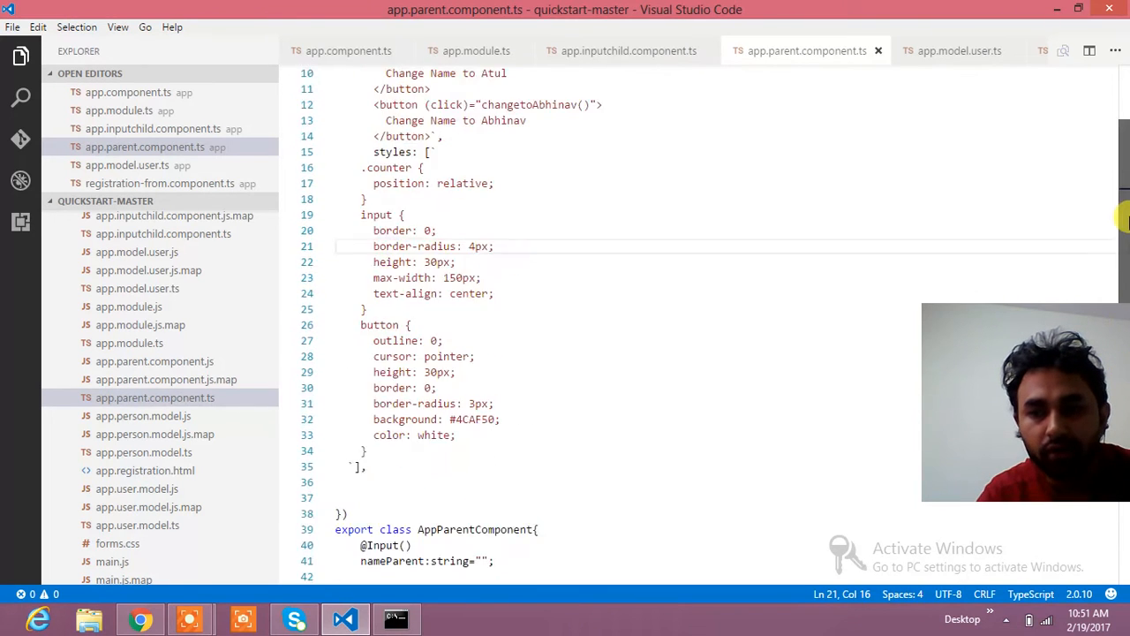
scroll(down, 3)
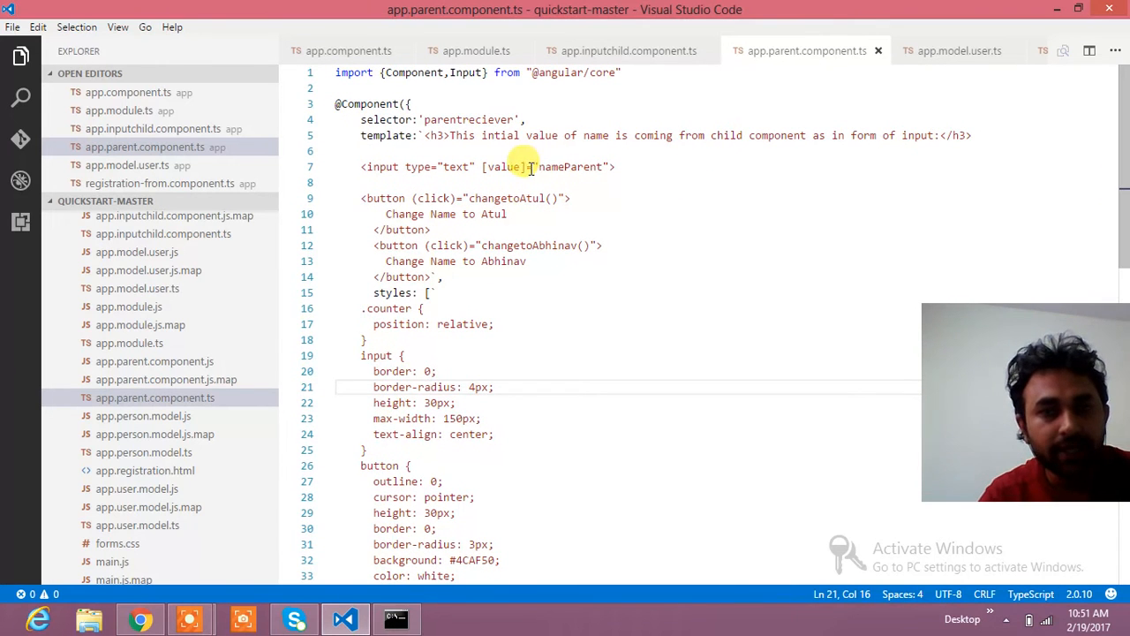
click(475, 50)
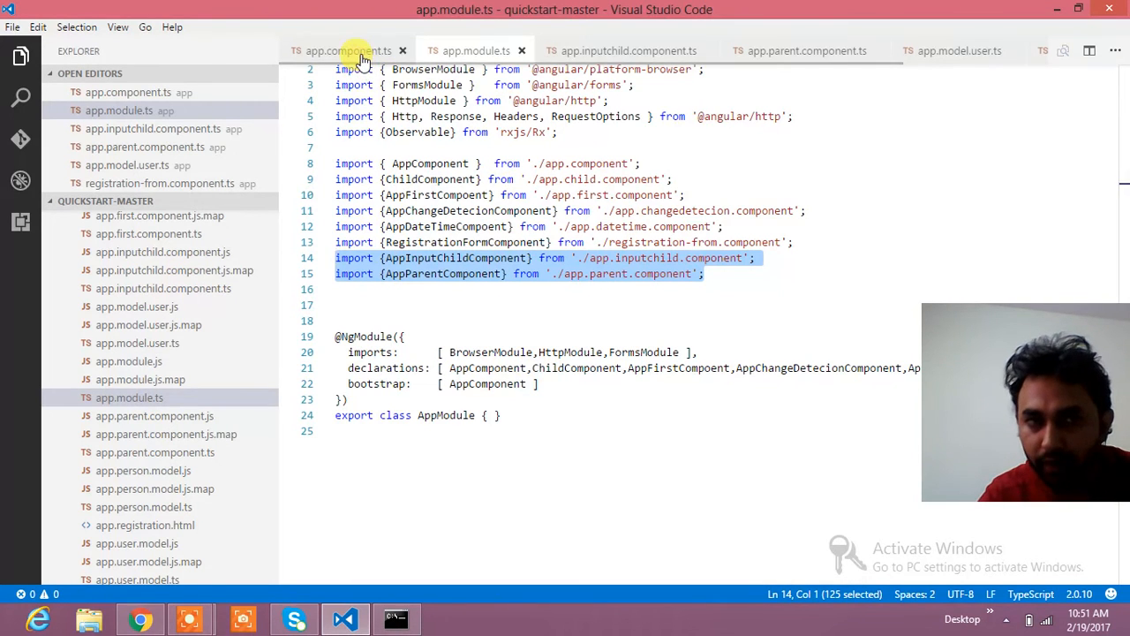
Highlight the inputchild selector in the child component, then reopen app.parent.component.ts.
click(347, 50)
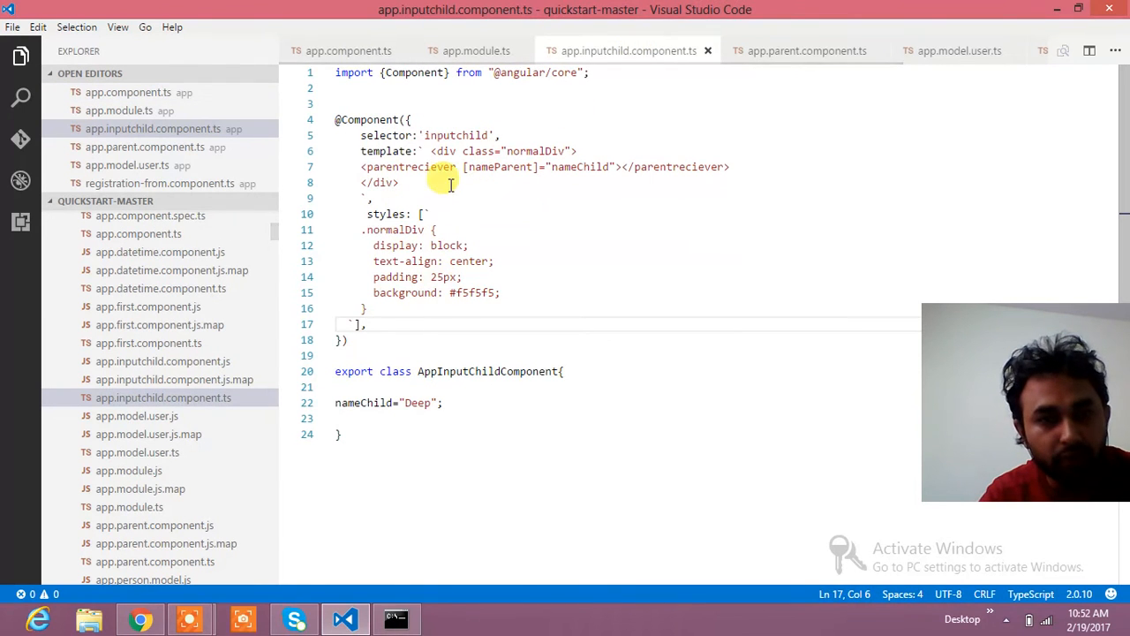
double_click(454, 135)
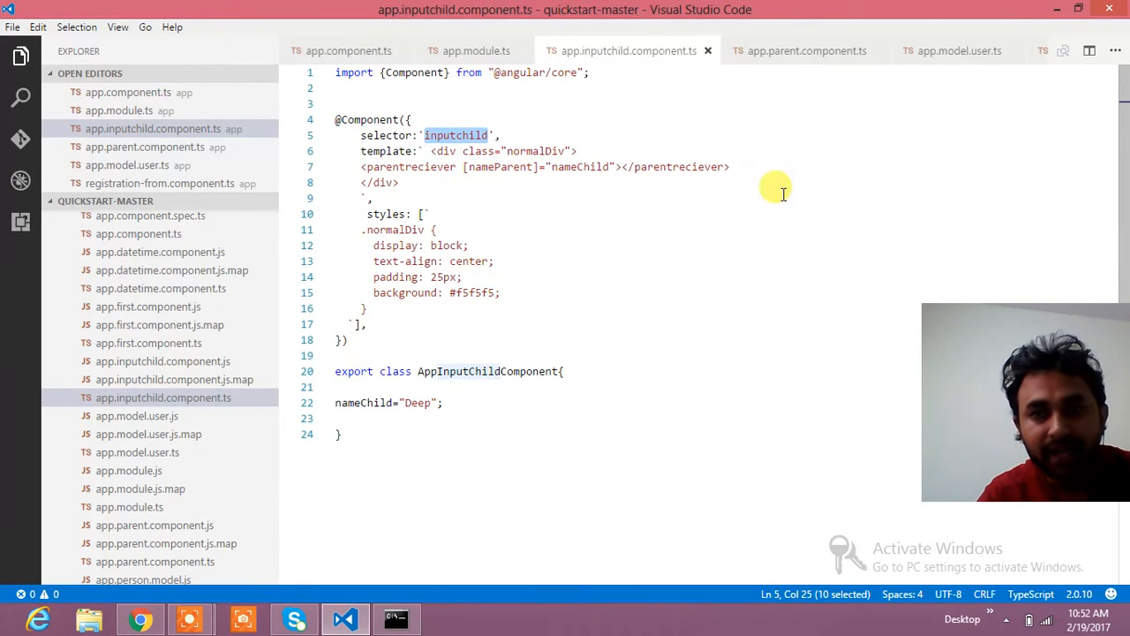
mouse_move(779, 80)
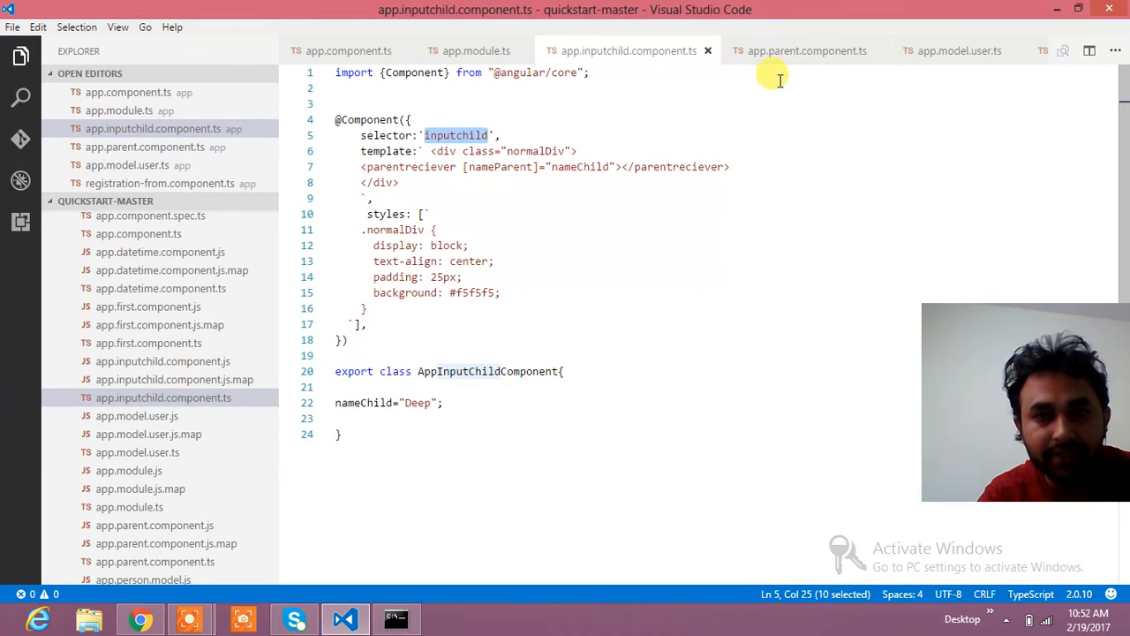
click(803, 50)
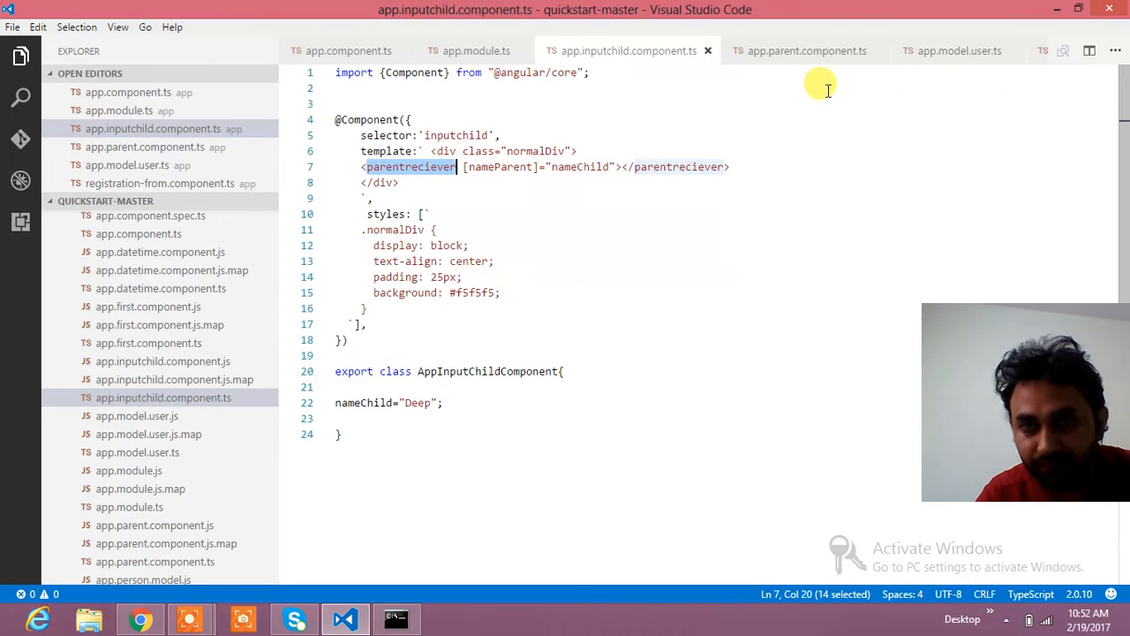
click(806, 51)
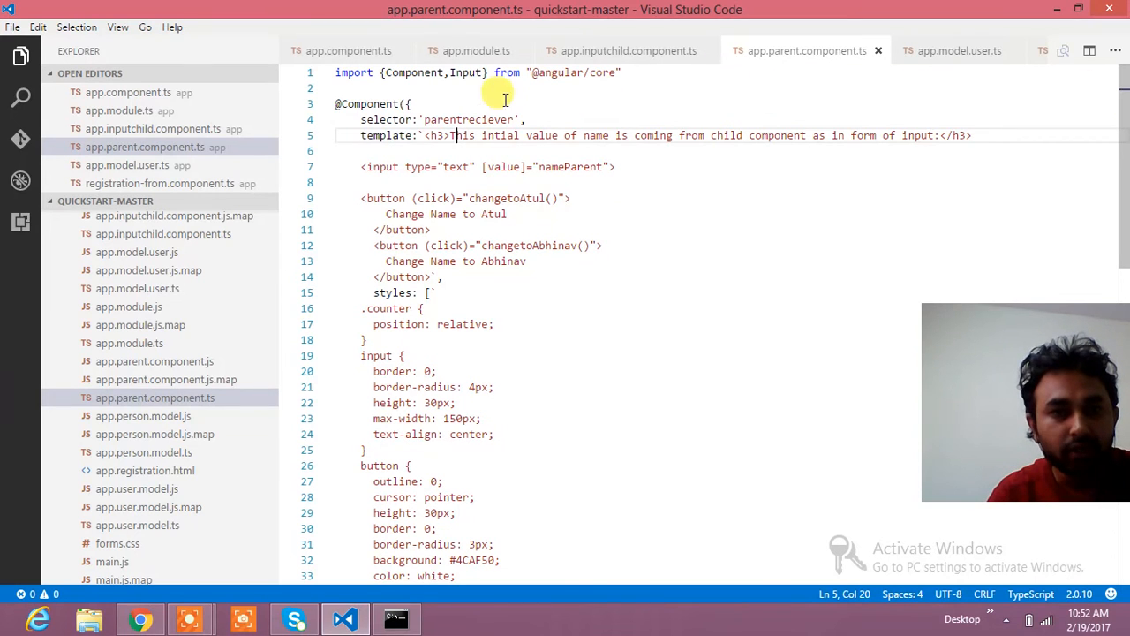
Highlight the Input import and the input bound to nameParent, then return to the child component.
double_click(465, 72)
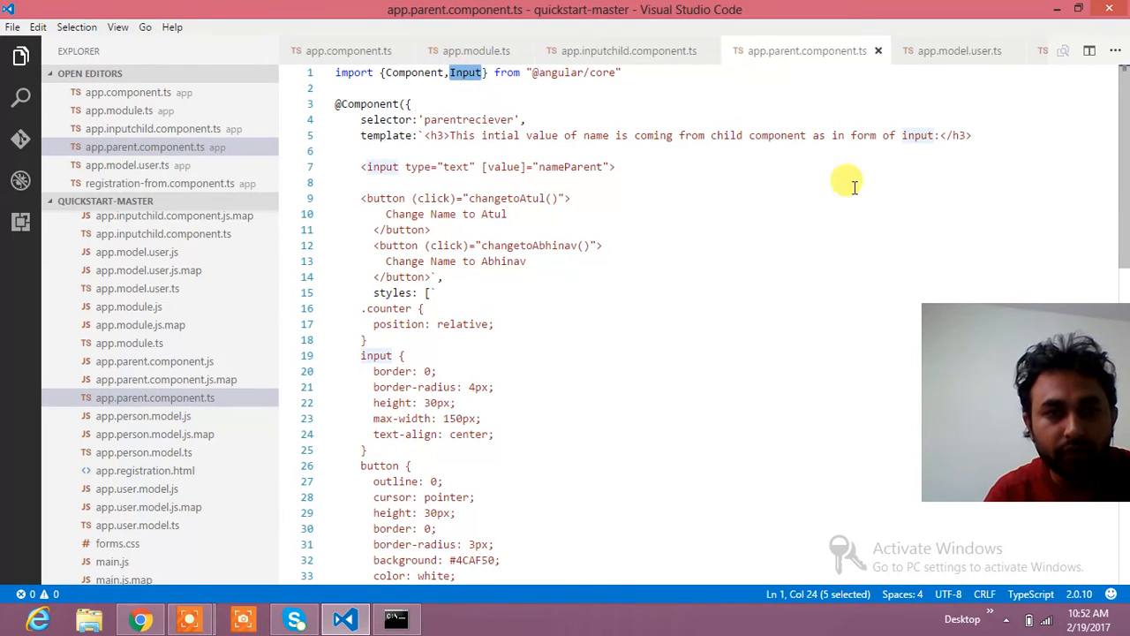
scroll(down, 3)
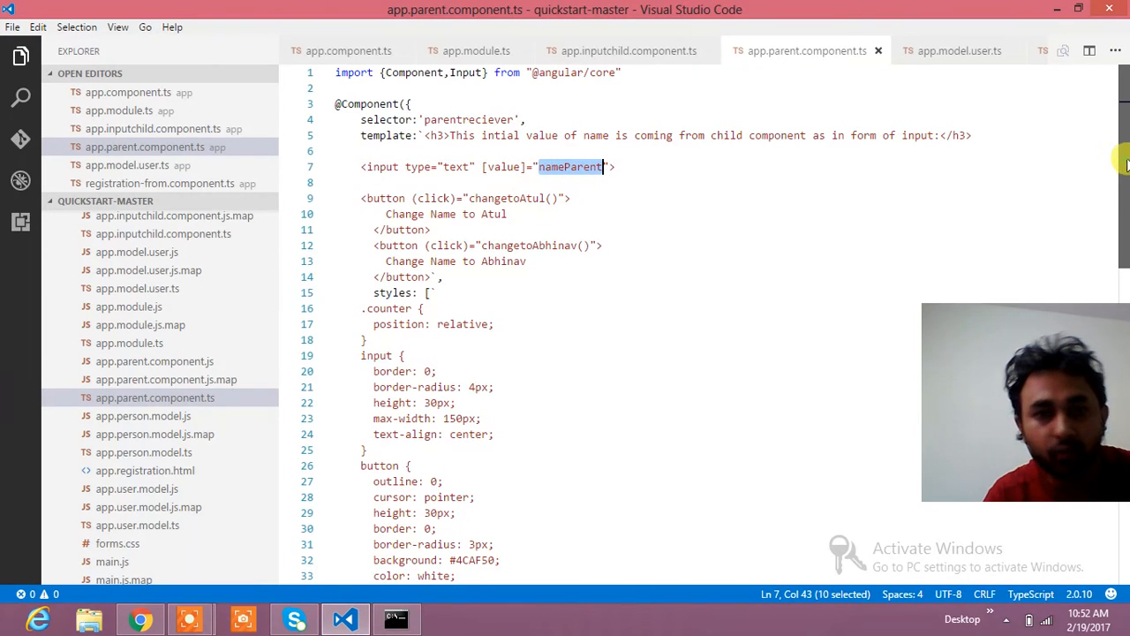
scroll(down, 3)
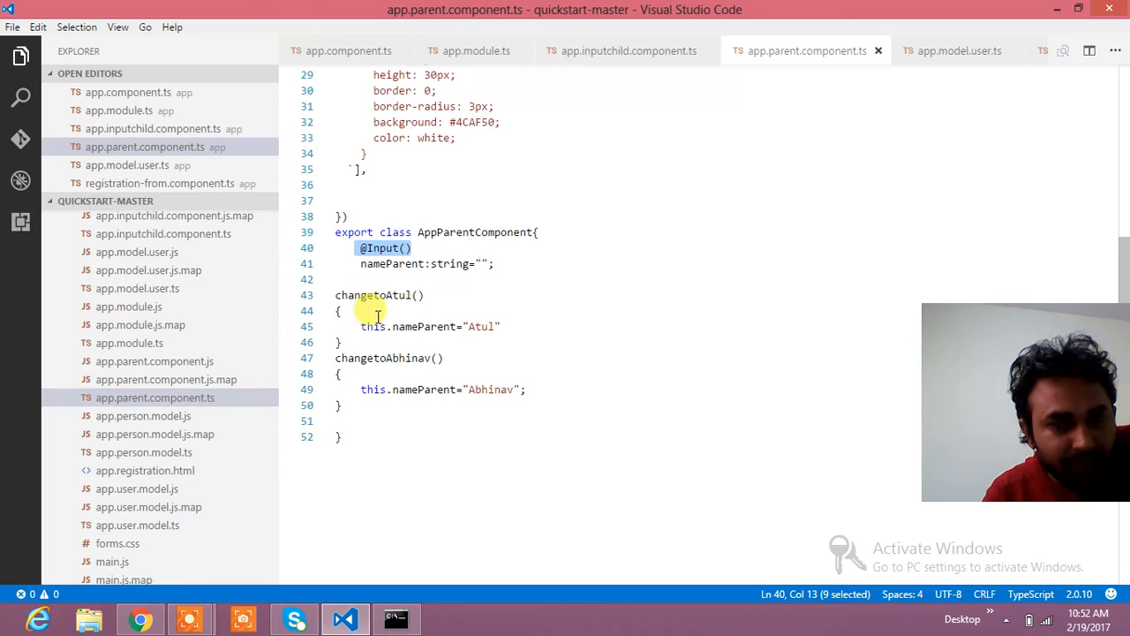
scroll(up, 3)
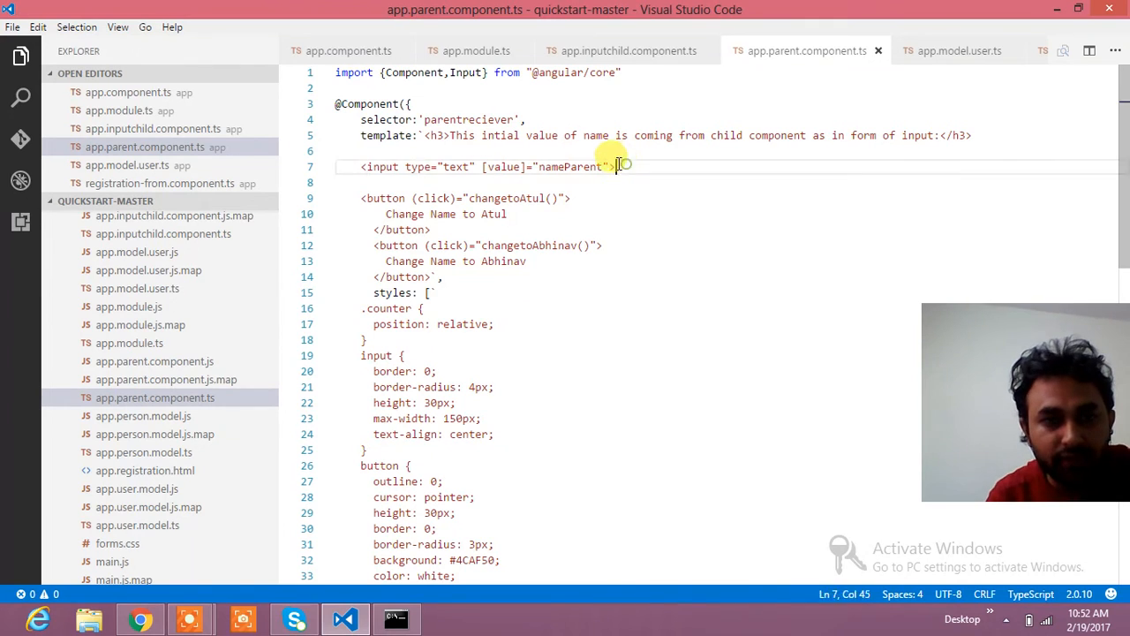
drag(621, 166, 361, 166)
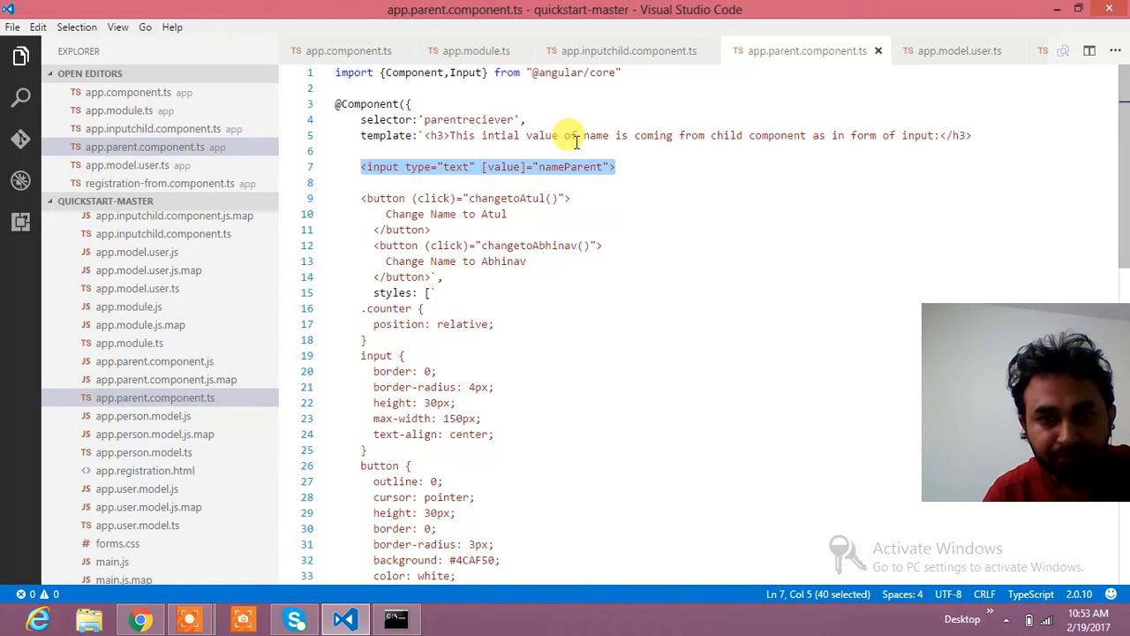
click(627, 50)
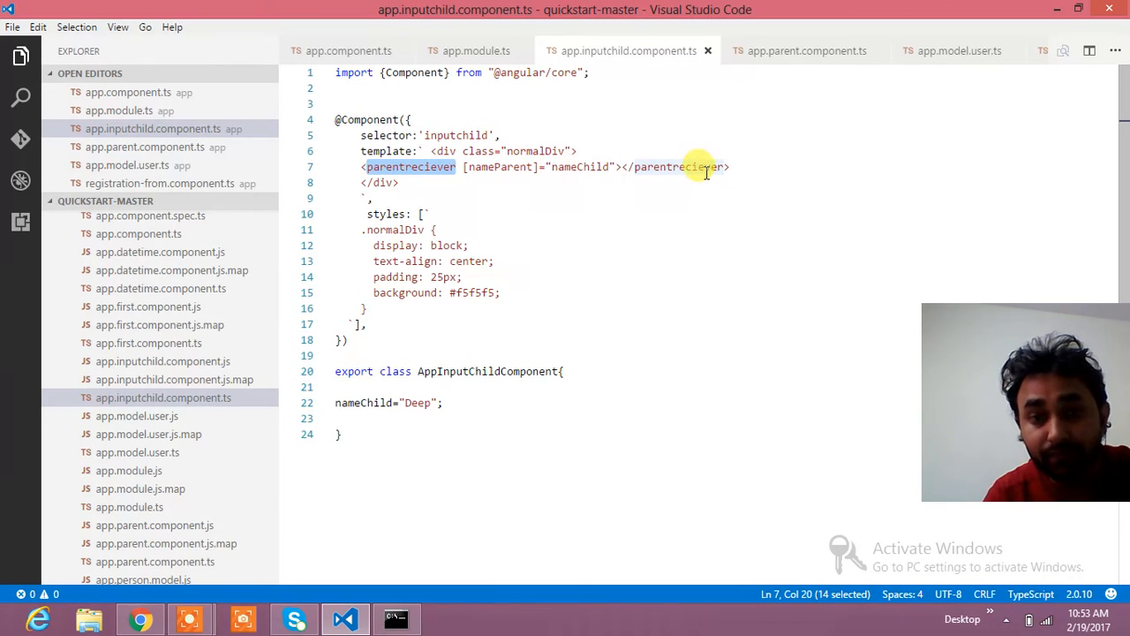
double_click(499, 166)
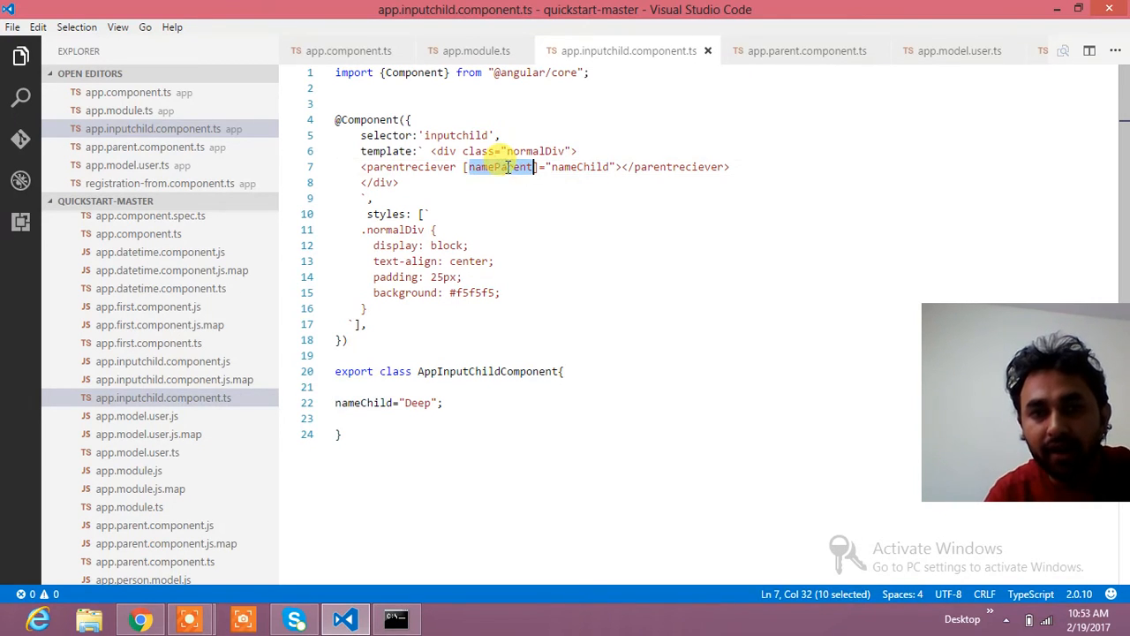
click(805, 51)
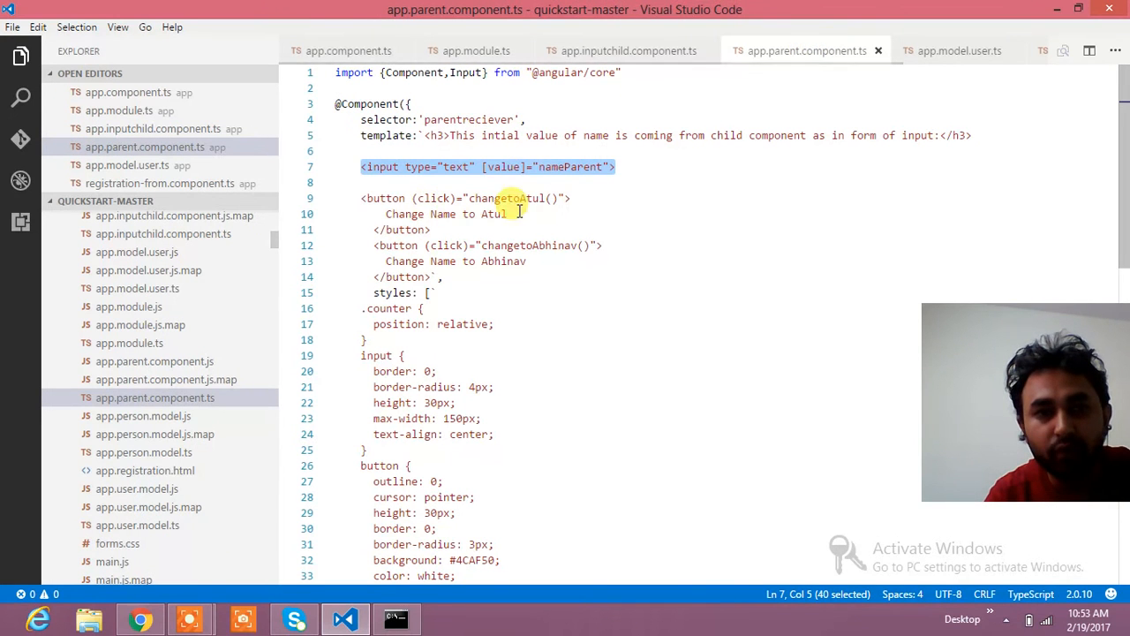
scroll(down, 3)
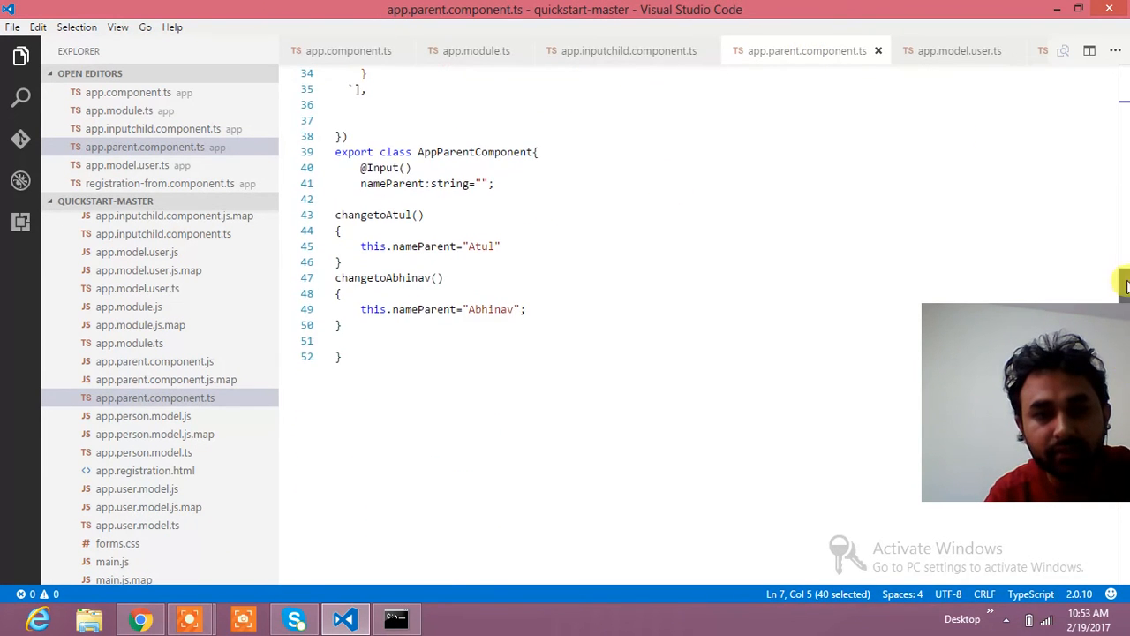
click(627, 50)
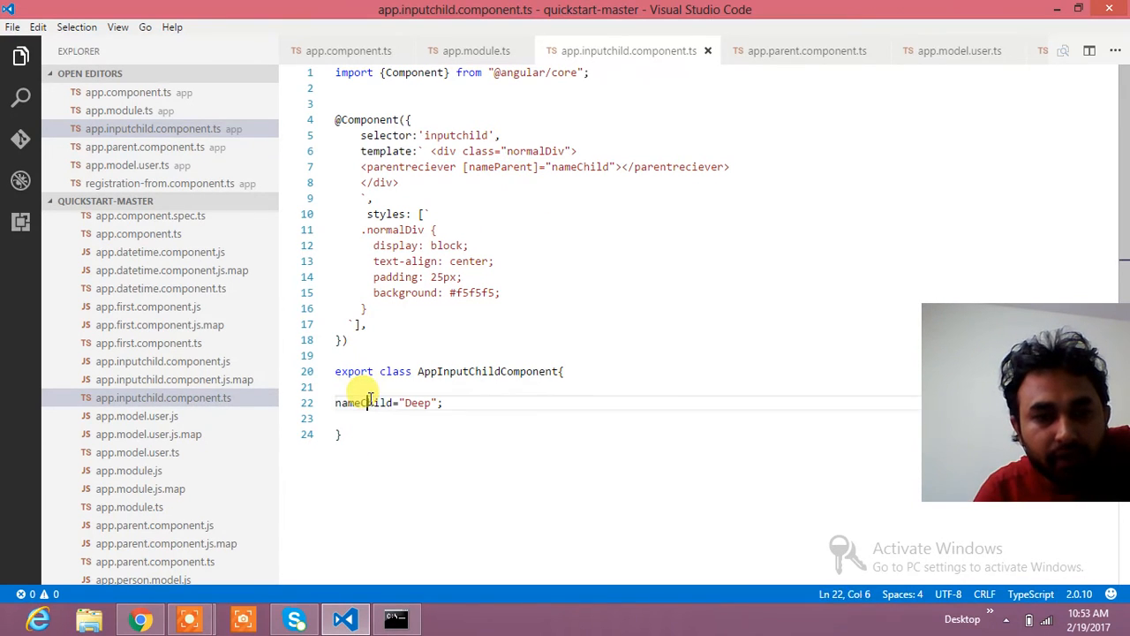
double_click(500, 166)
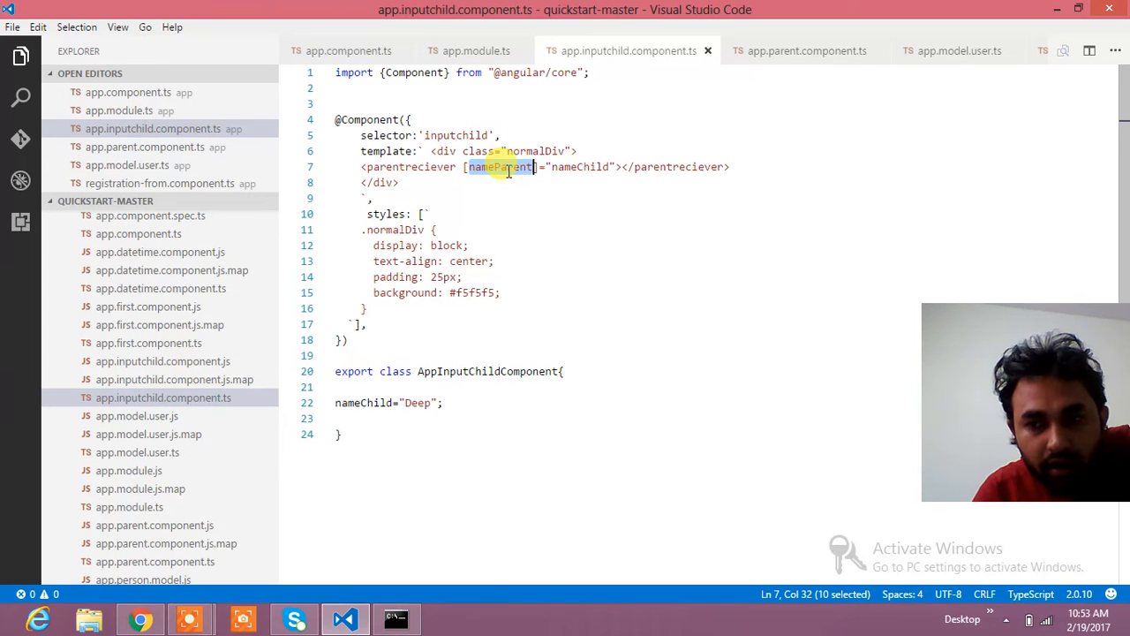
double_click(579, 166)
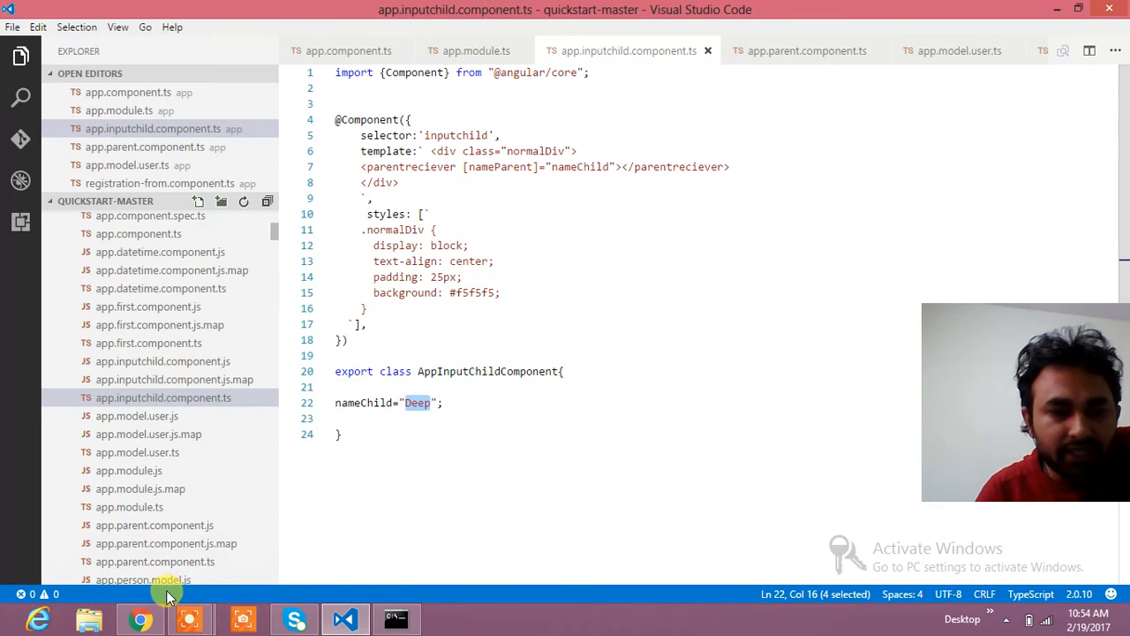
Switch to Chrome and open the 'Angular 2-Deep Gautam' tab at localhost:3000.
click(395, 618)
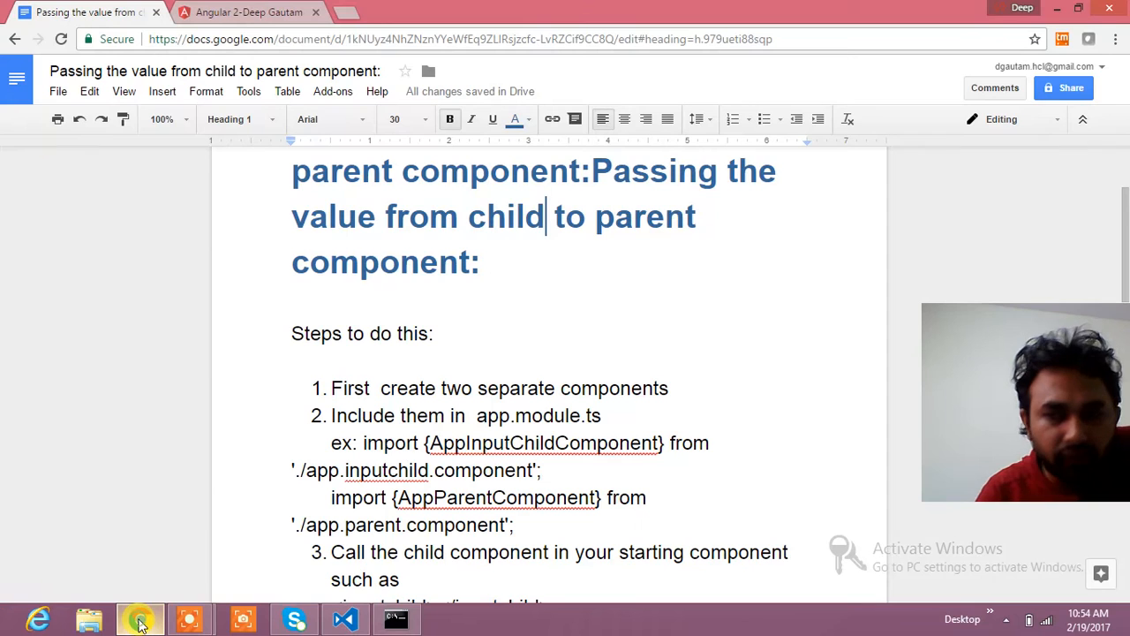
click(140, 618)
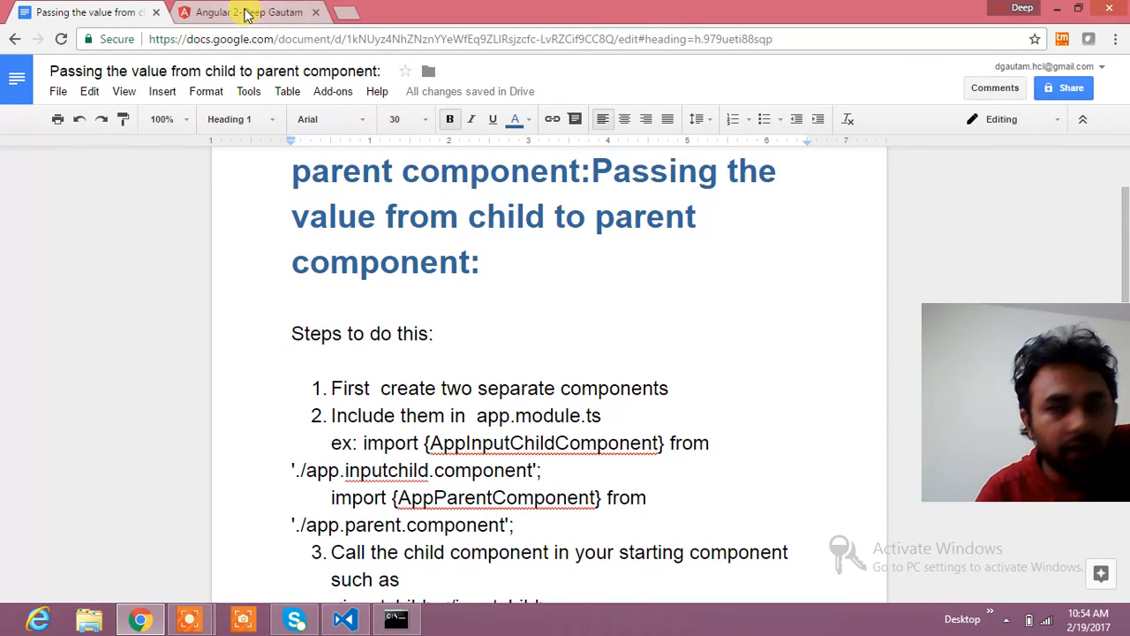
click(249, 12)
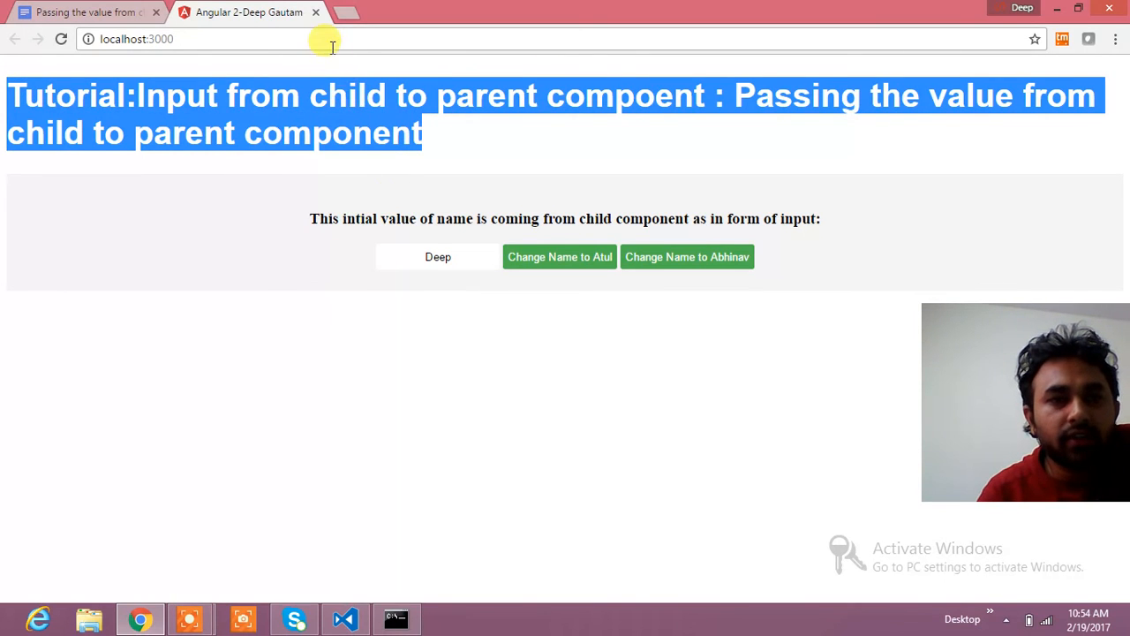
Refresh the localhost:3000 app and highlight 'Input' in the page heading.
click(61, 38)
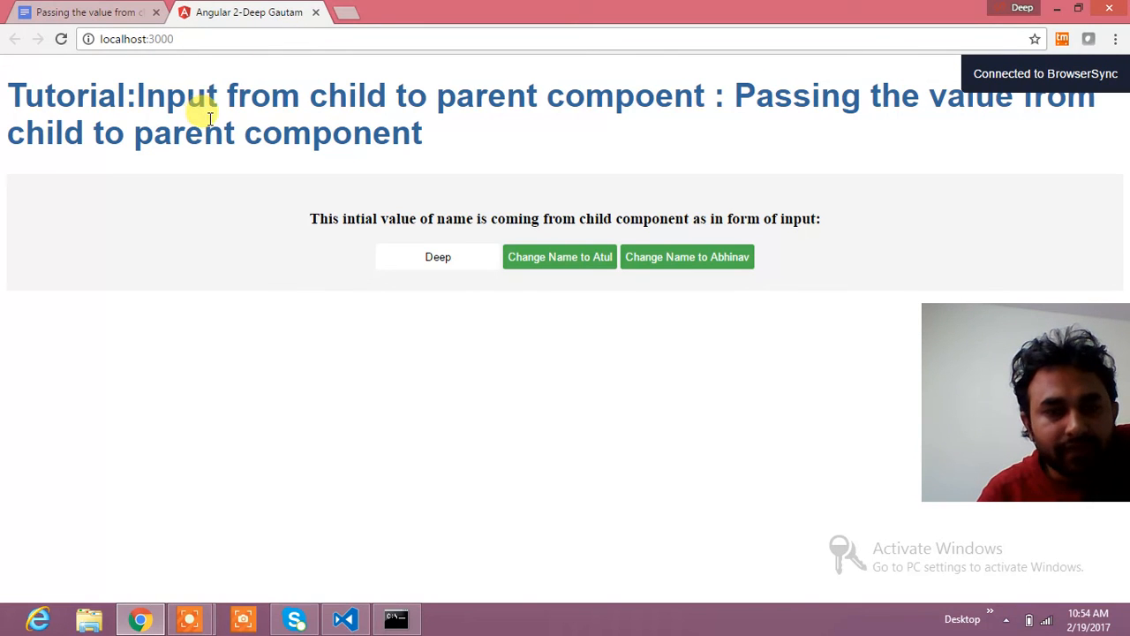
double_click(438, 257)
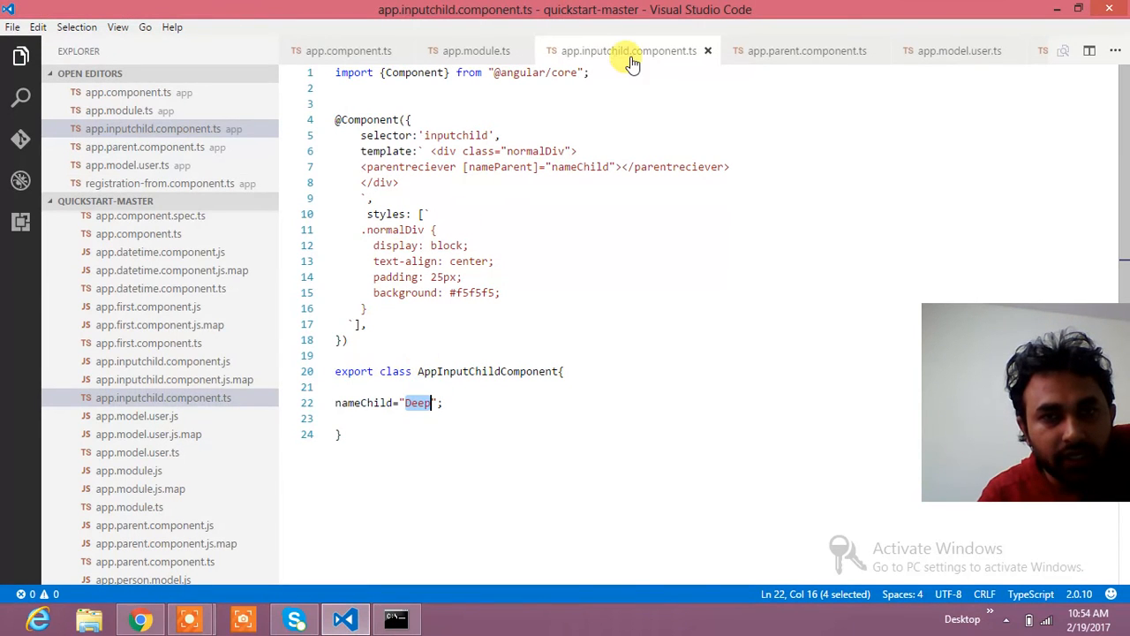
mouse_move(303, 556)
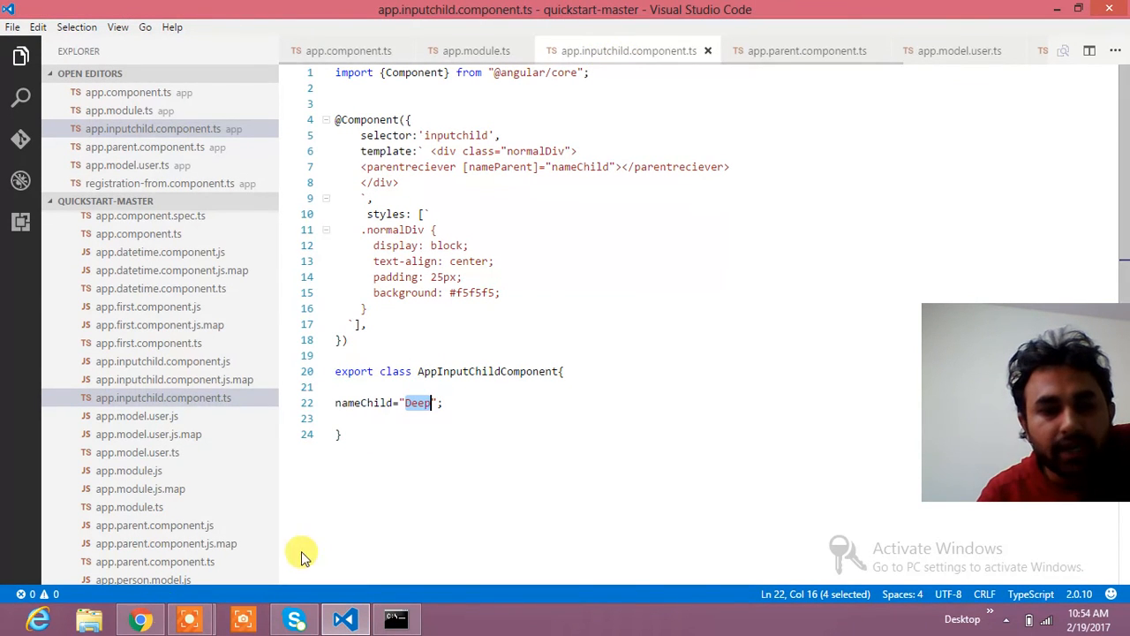
Return to the running app in Chrome, still showing 'Deep' in the name field.
click(140, 618)
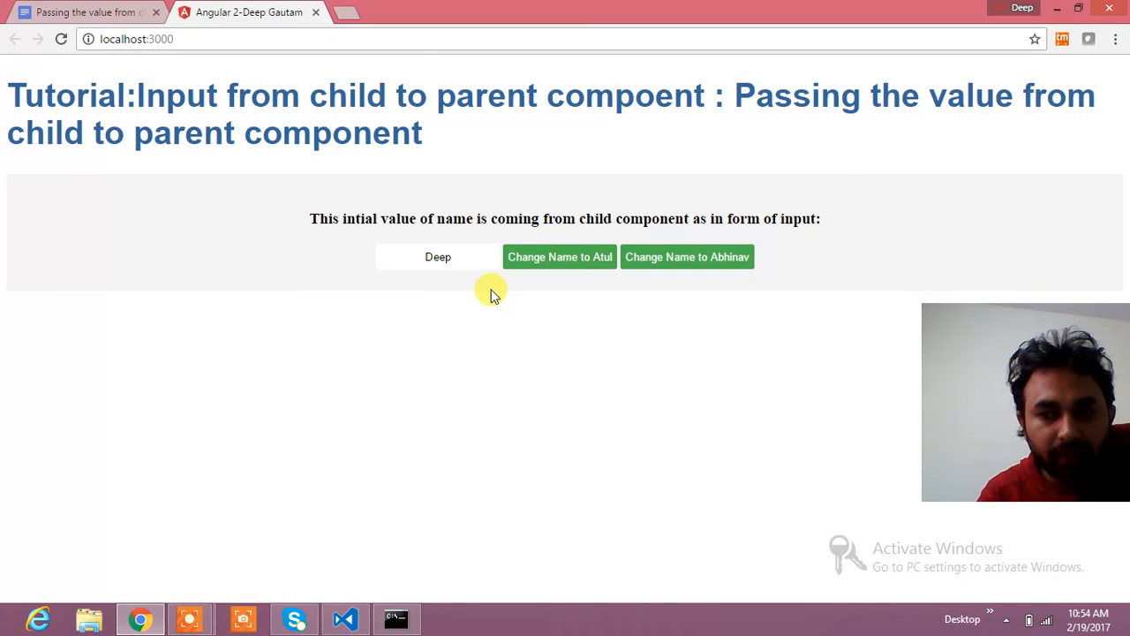
mouse_move(322, 284)
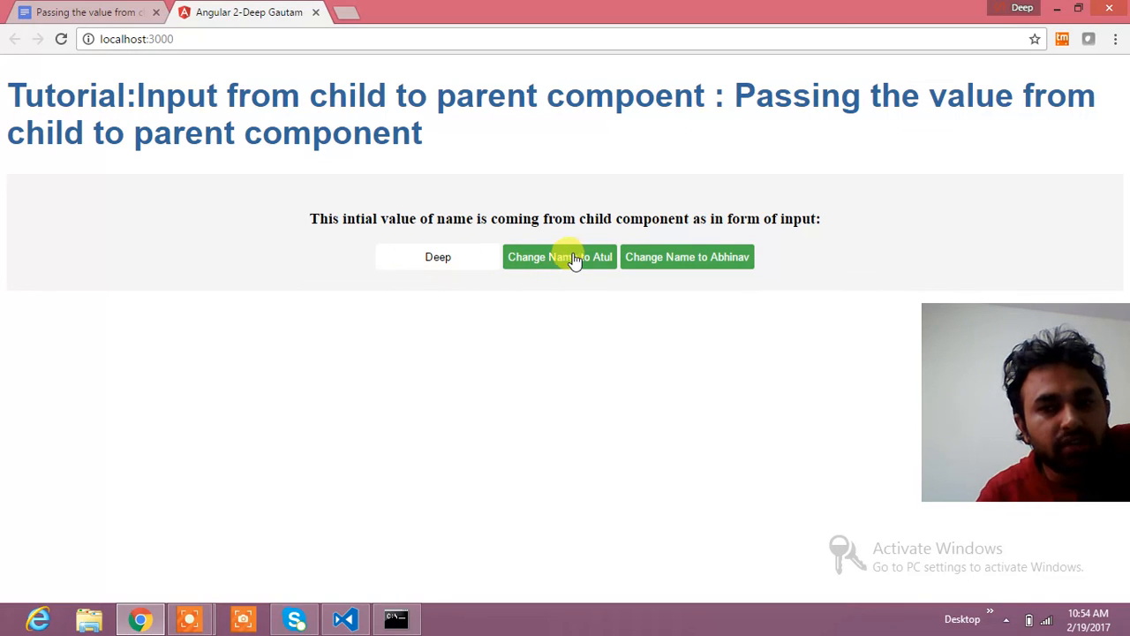
Rename the displayed name to Atul, then to Abhinav, using the rename buttons.
click(559, 256)
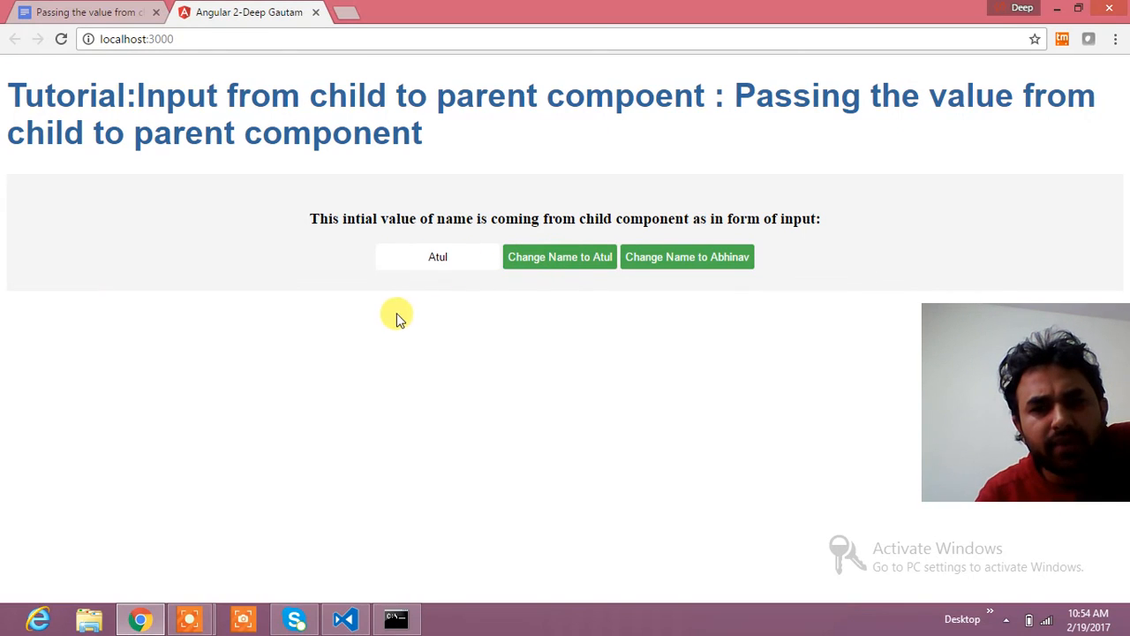
click(687, 257)
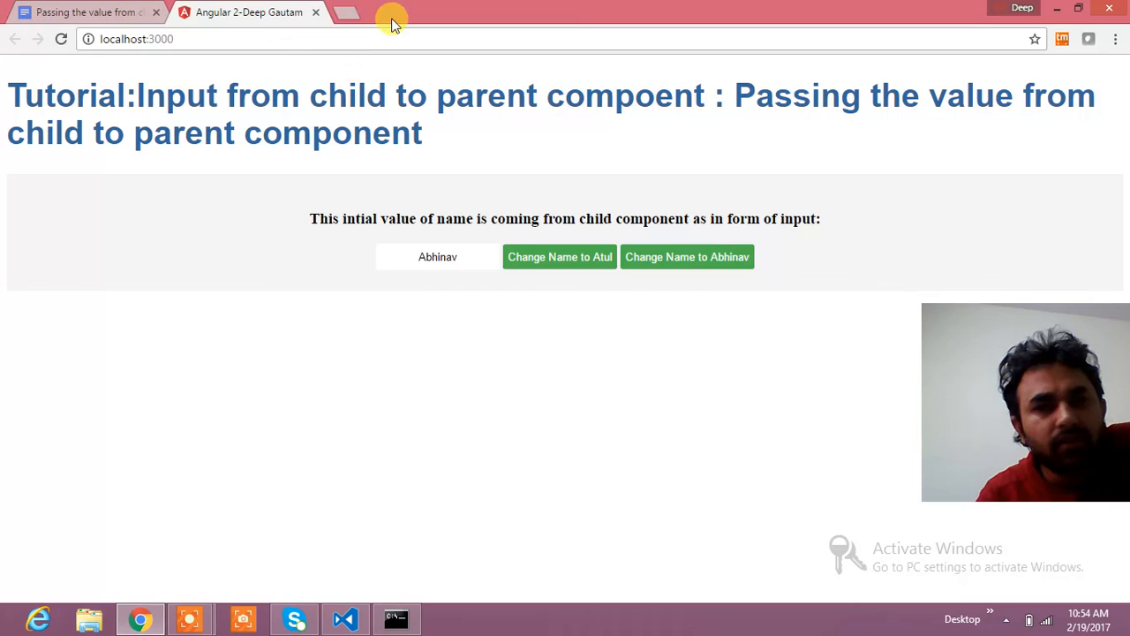